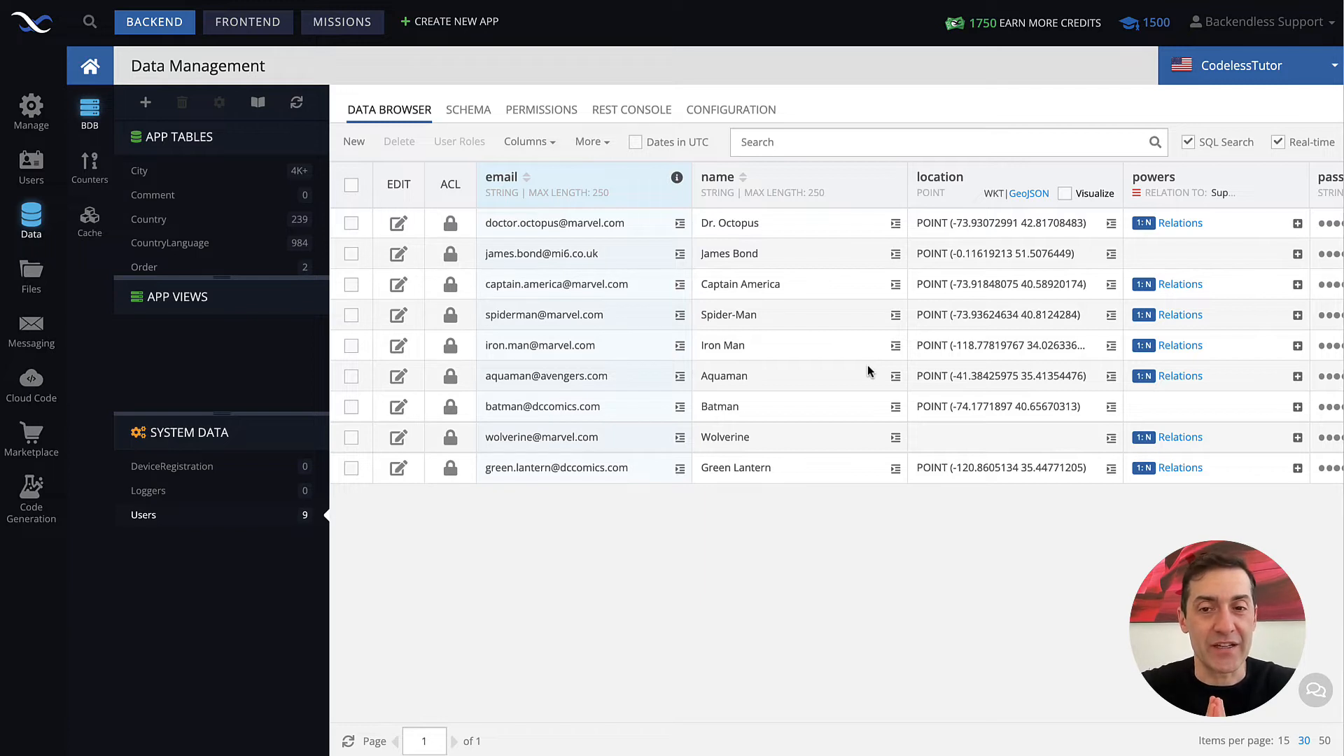
mouse_move(531, 529)
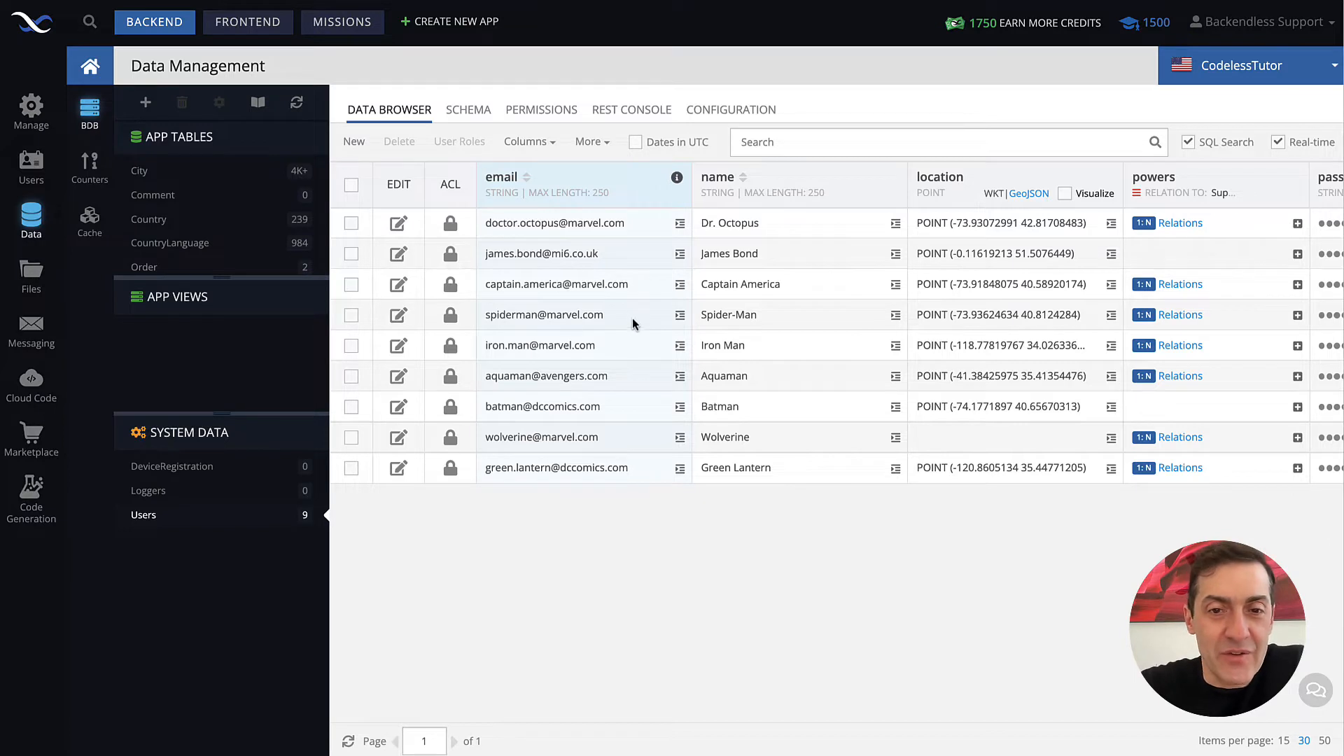
mouse_move(534, 188)
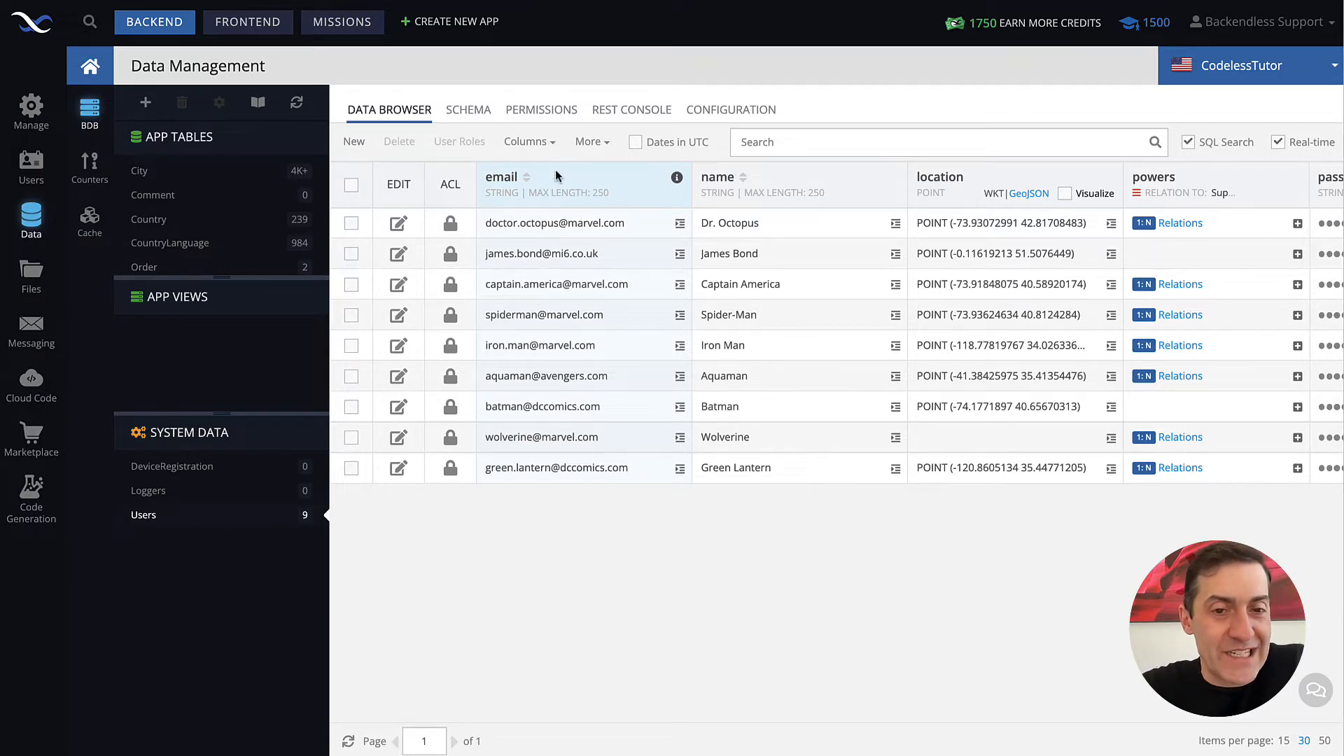
mouse_move(588, 354)
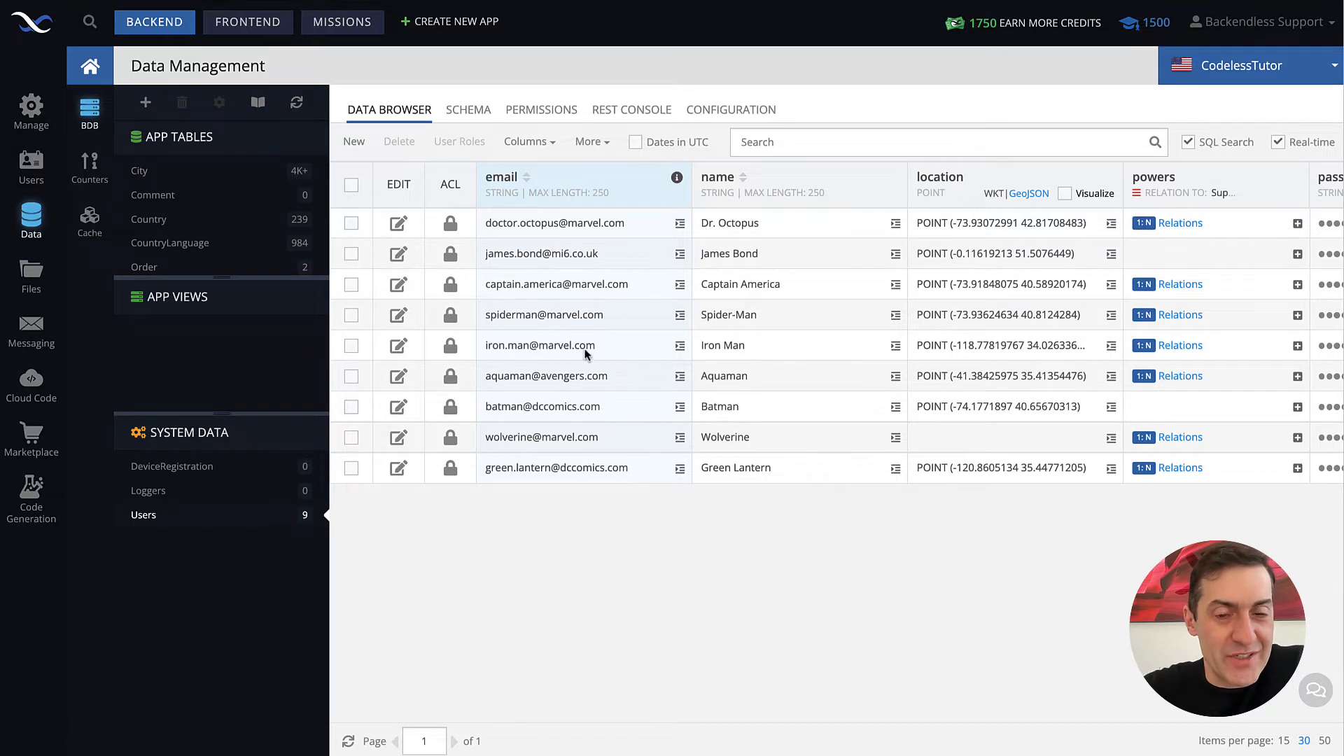
mouse_move(753, 222)
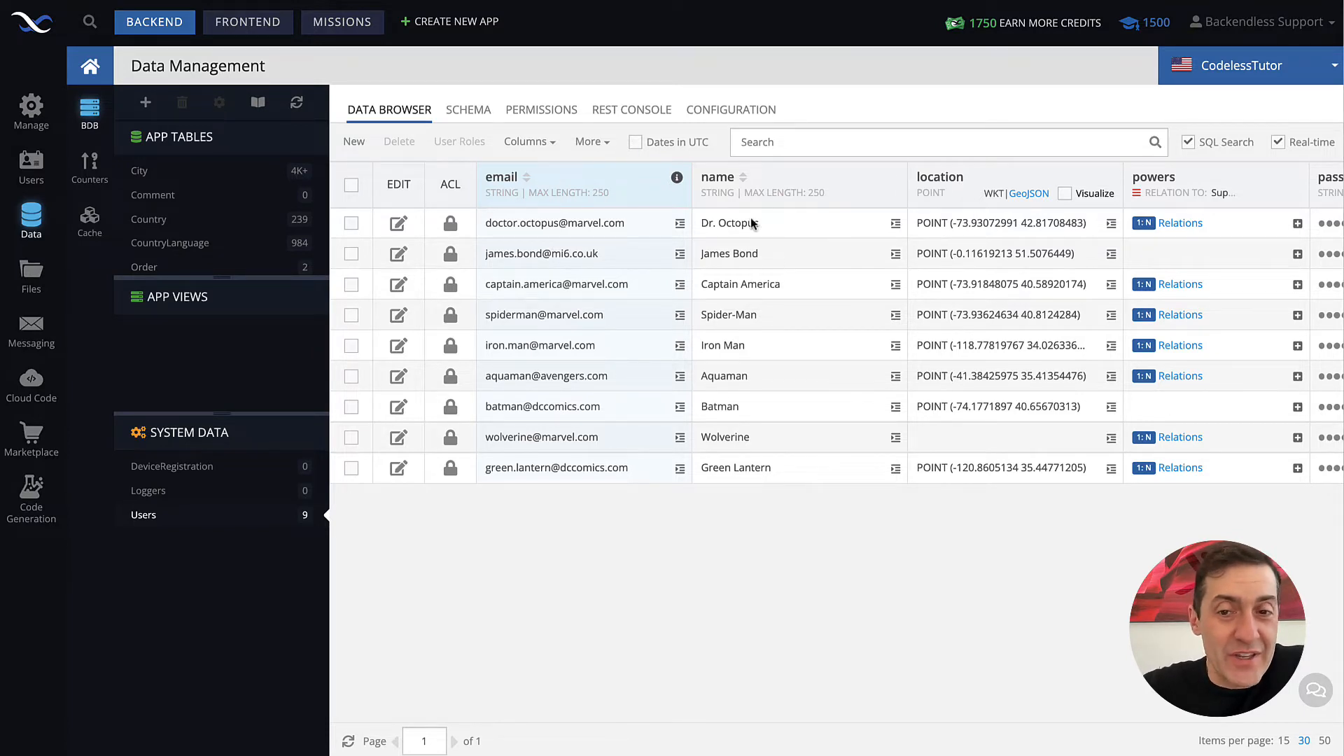
mouse_move(884, 319)
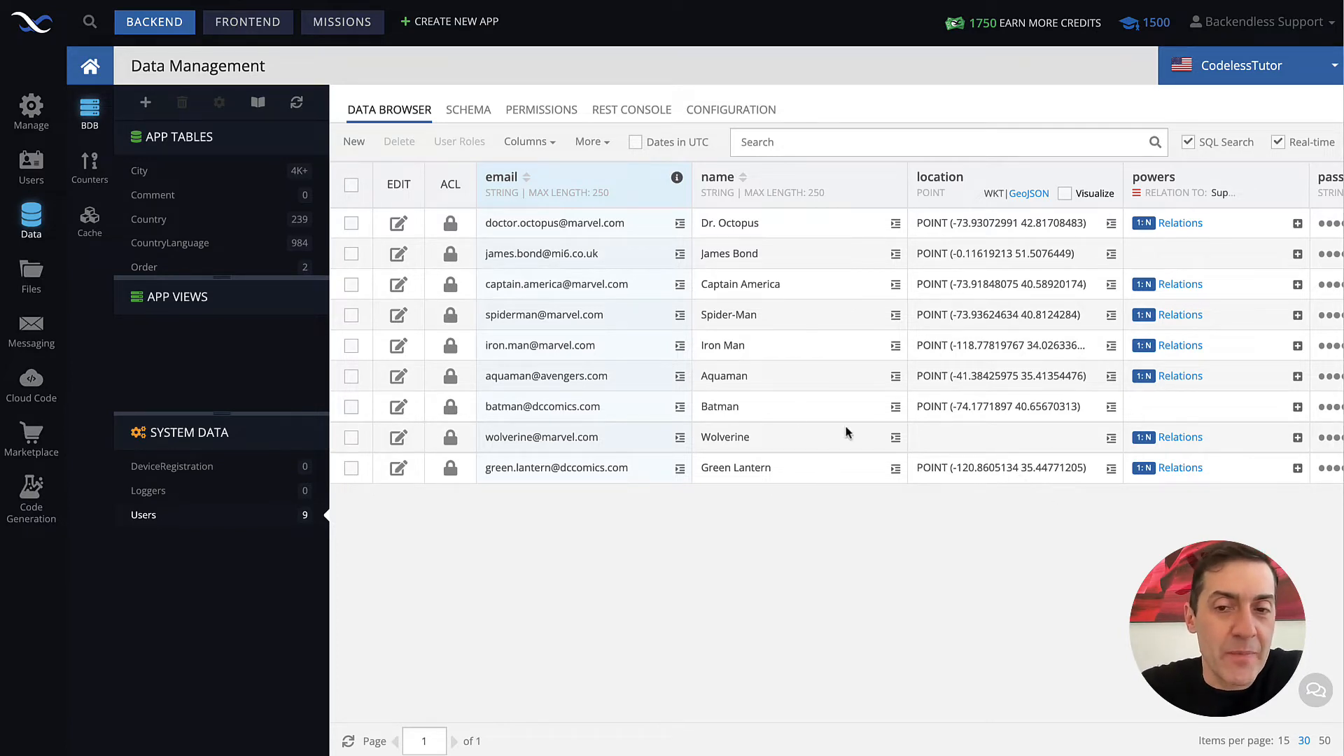
mouse_move(700, 236)
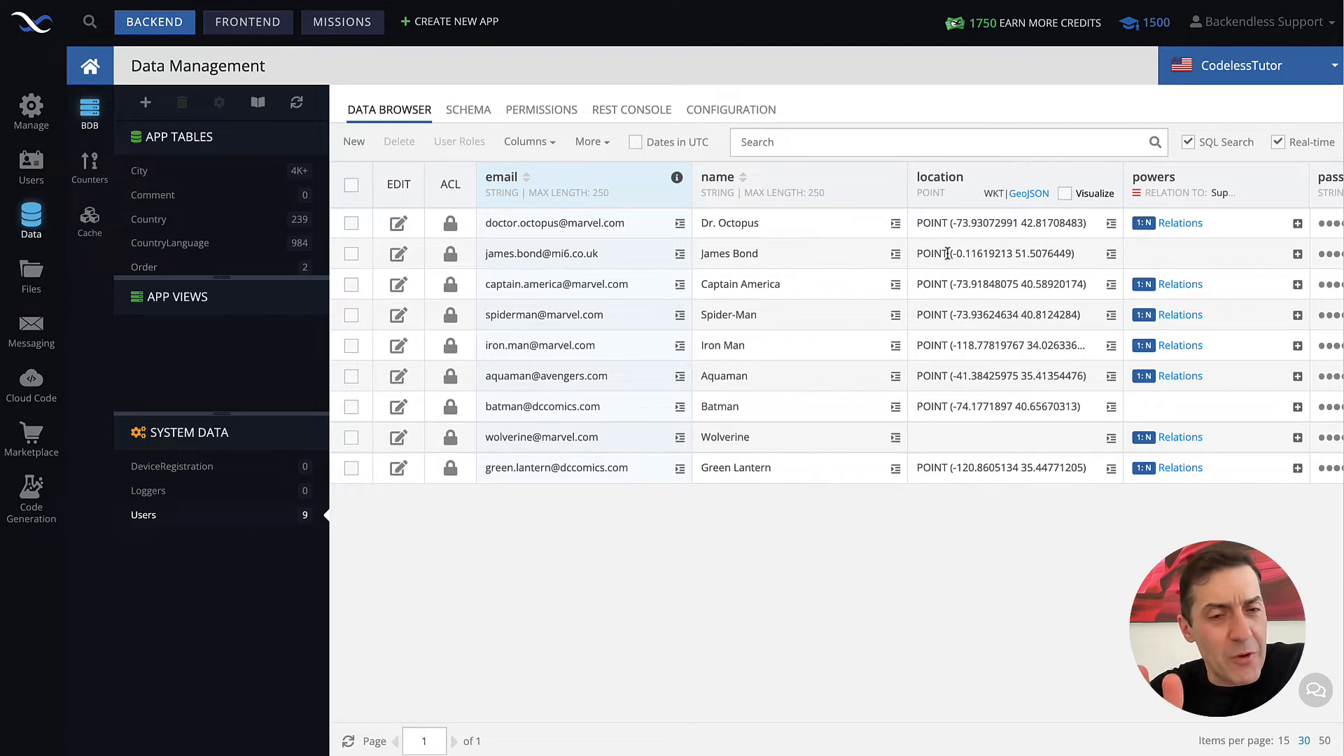
mouse_move(963, 304)
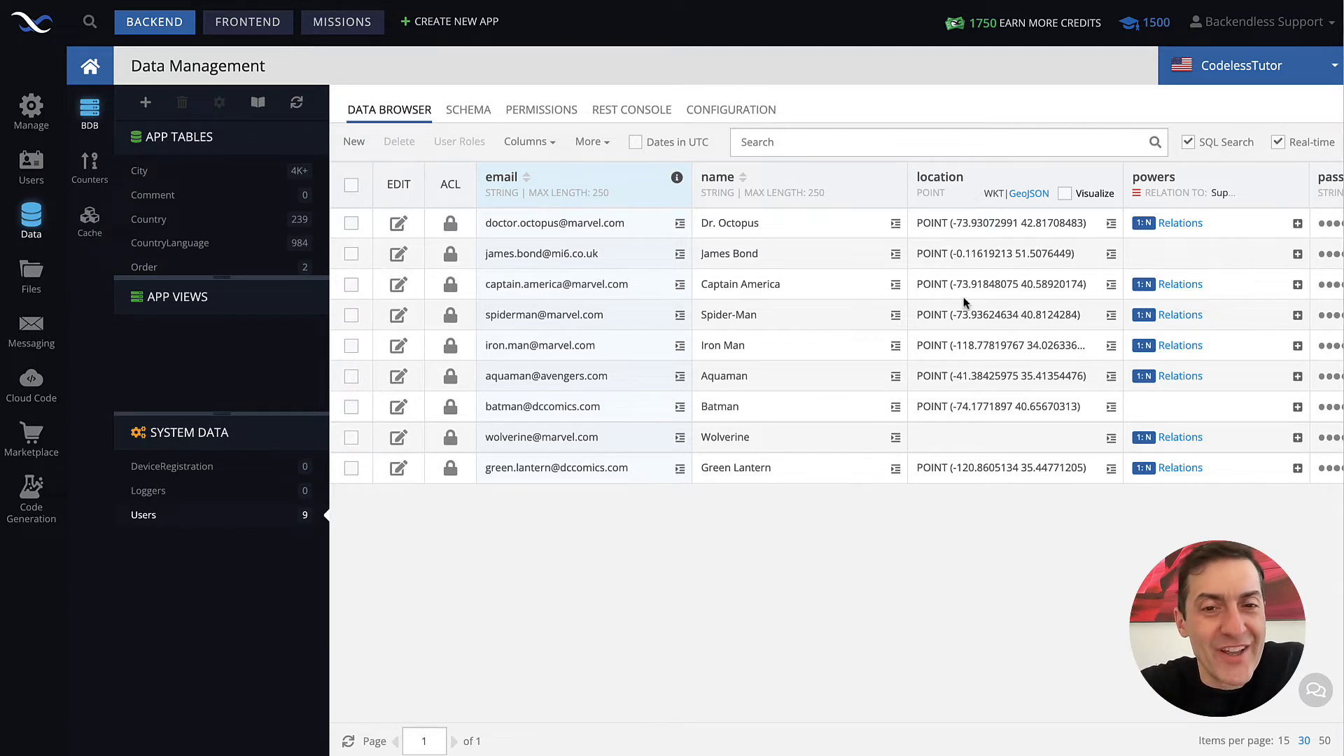
mouse_move(694, 328)
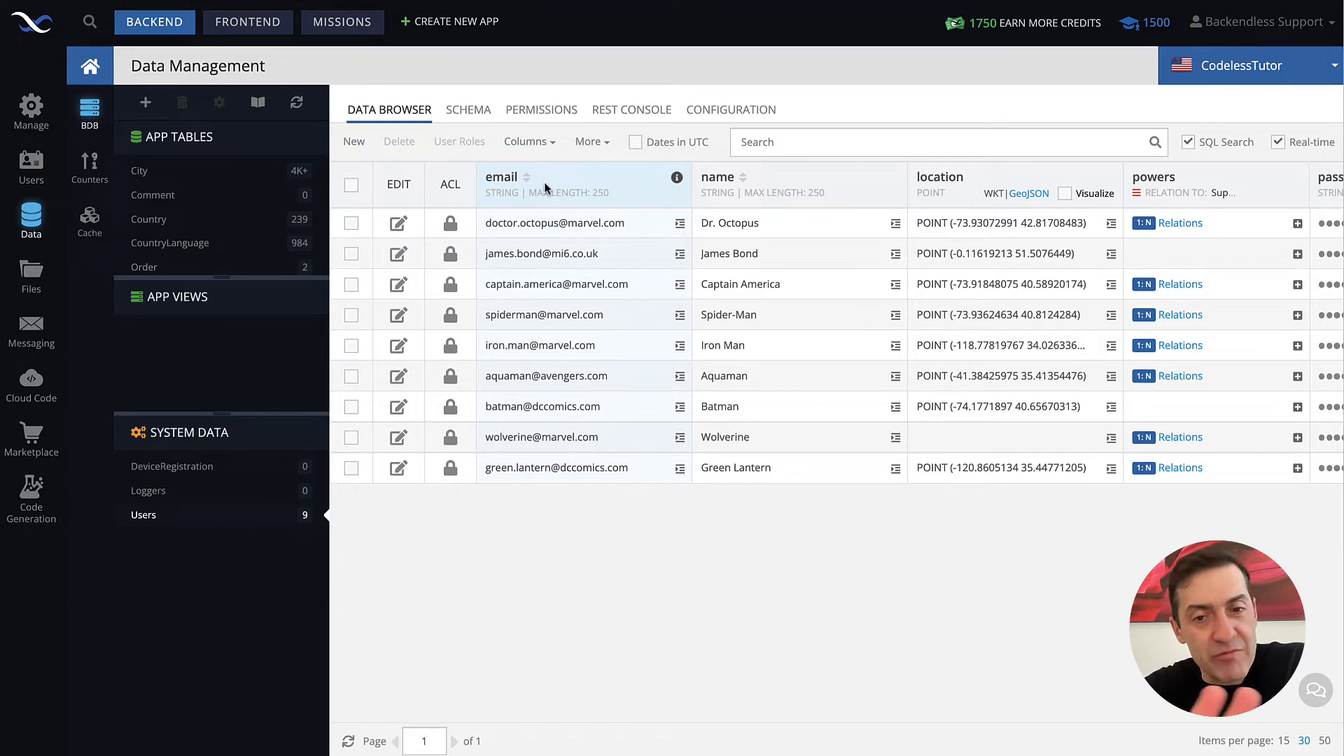
mouse_move(600, 325)
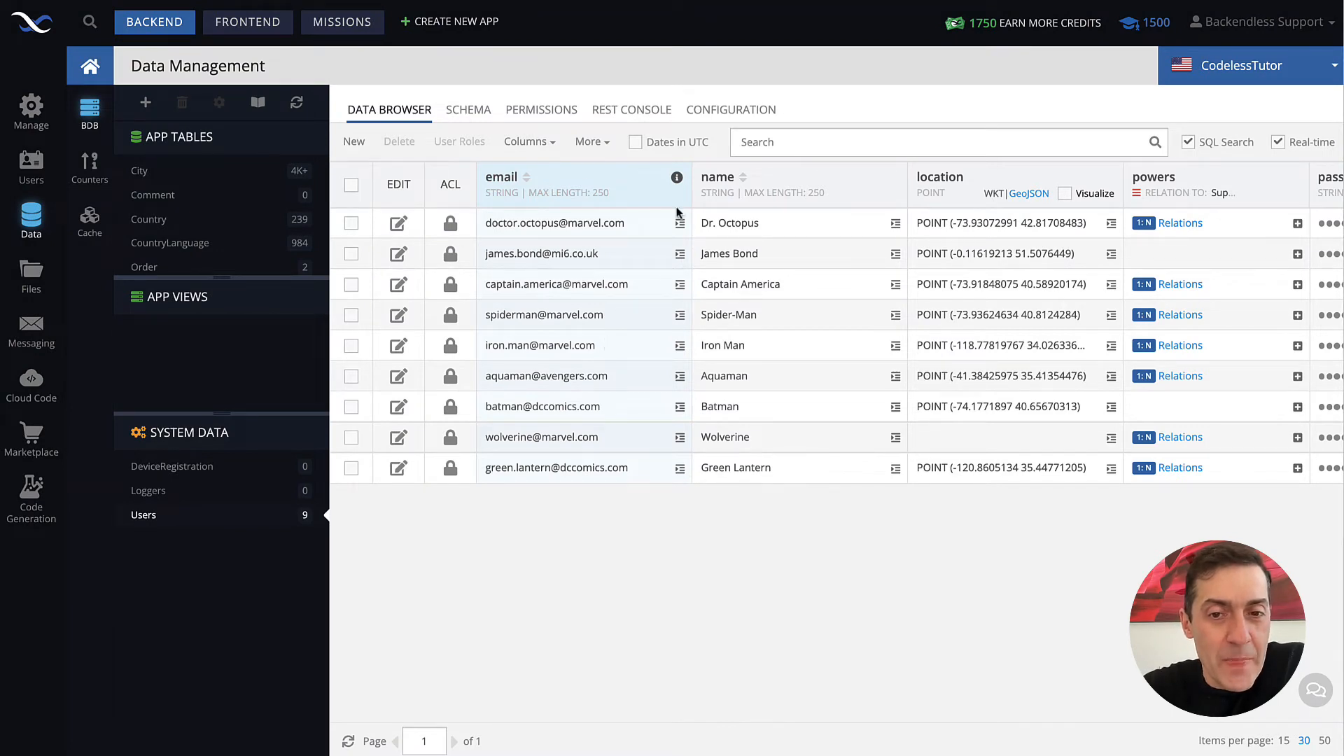
- Create a new UI Builder page named userregistration from the Frontend area
scroll("right", 3)
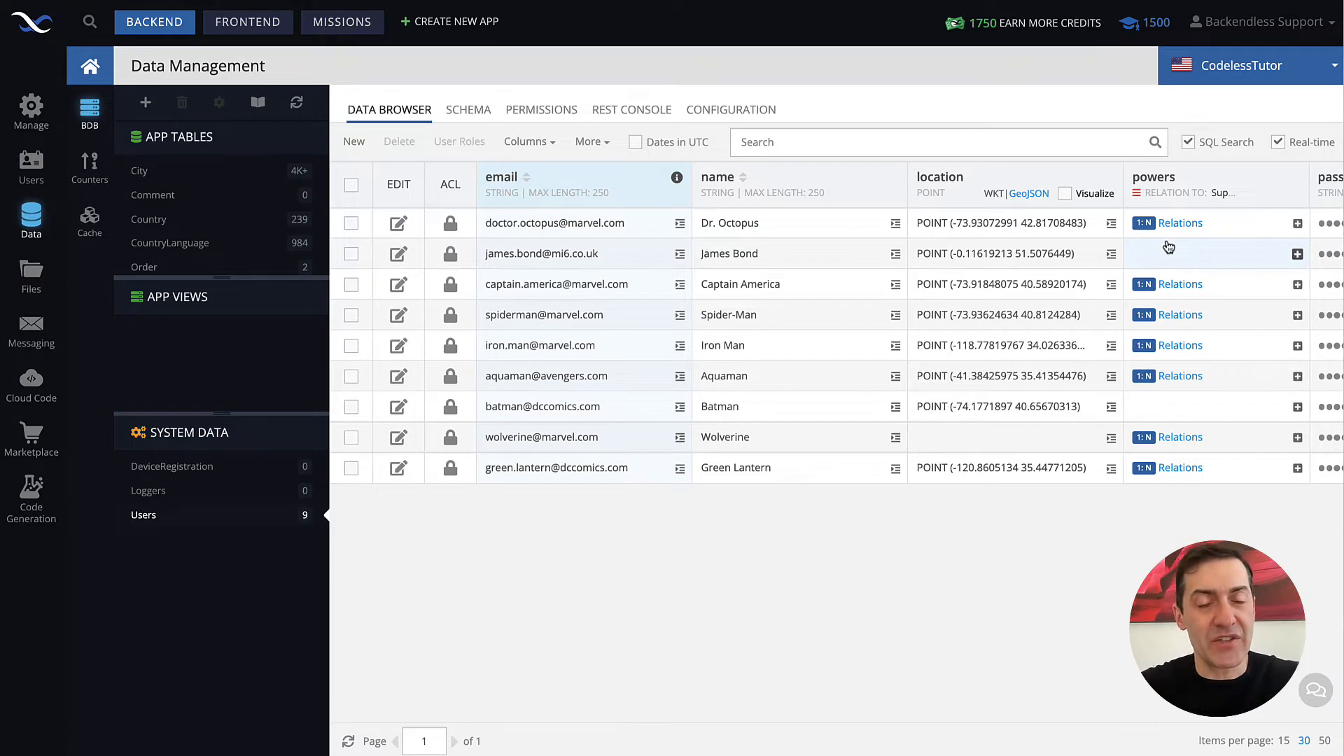
mouse_move(1139, 272)
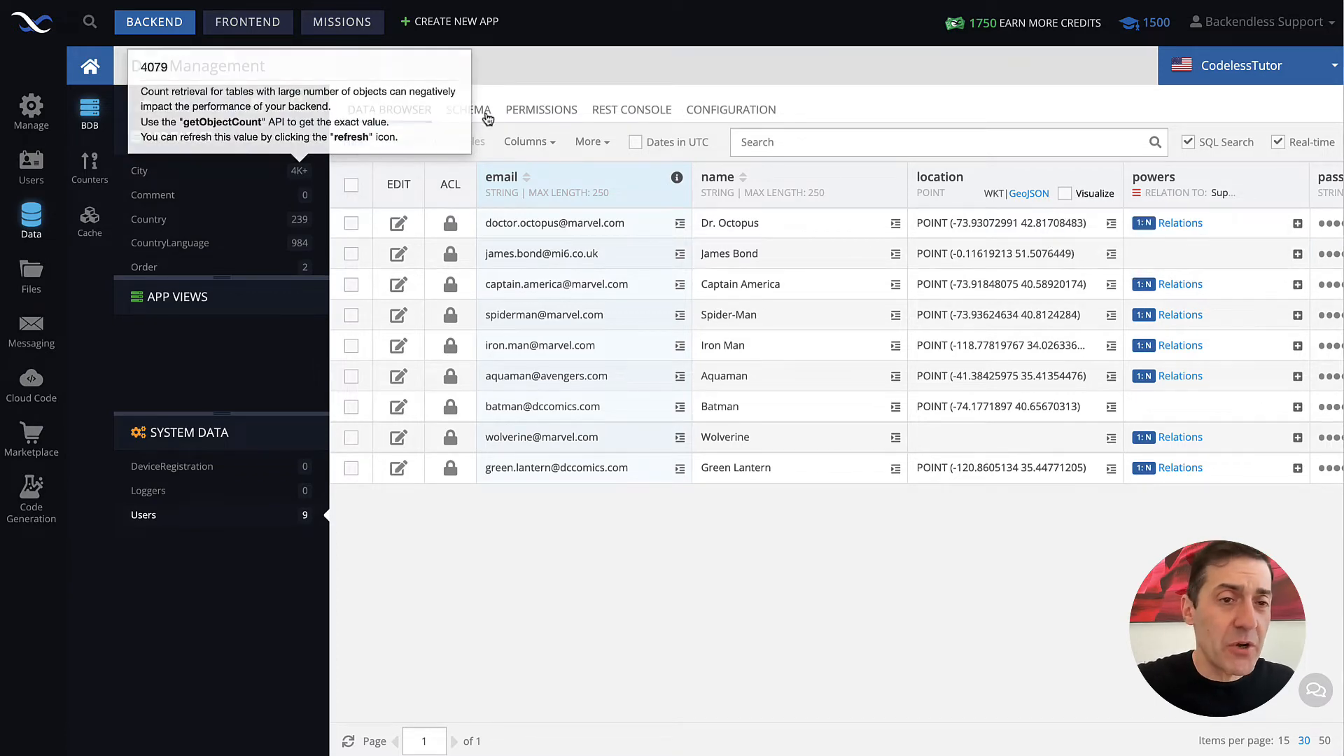
left_click(248, 21)
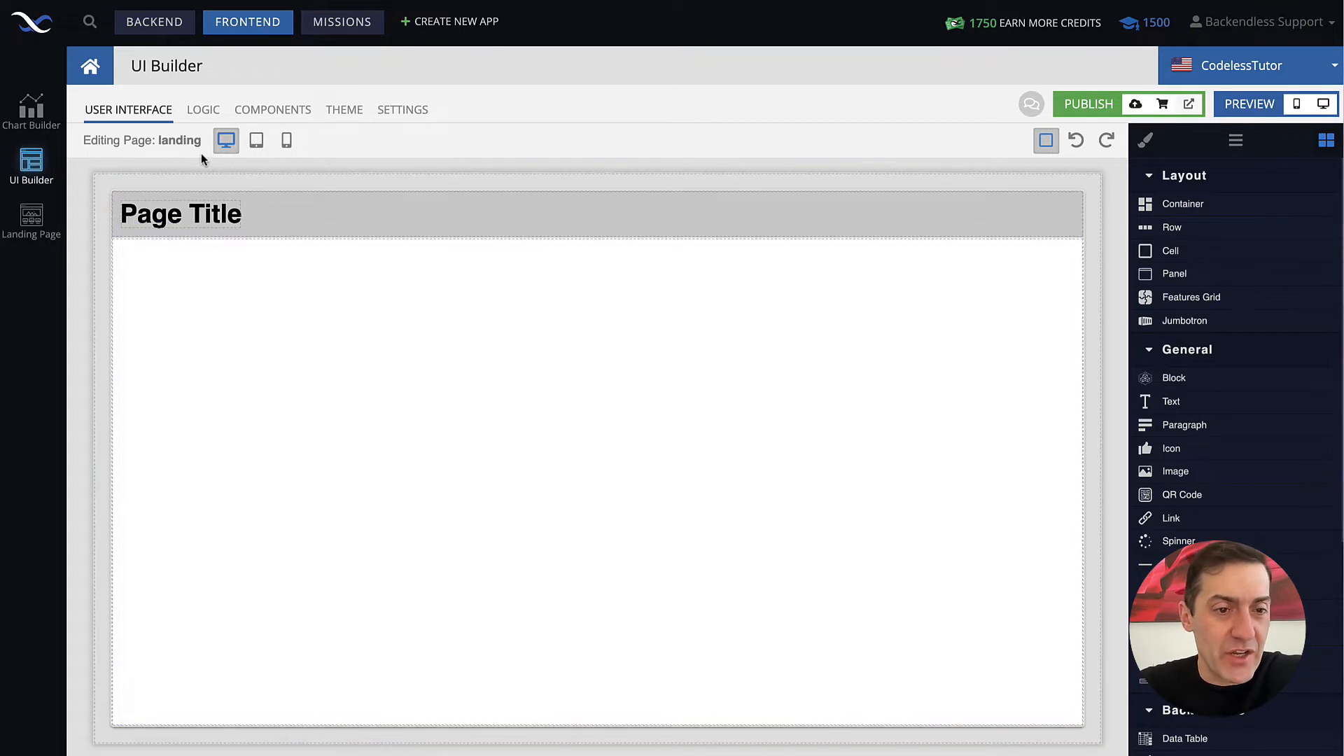
left_click(128, 294)
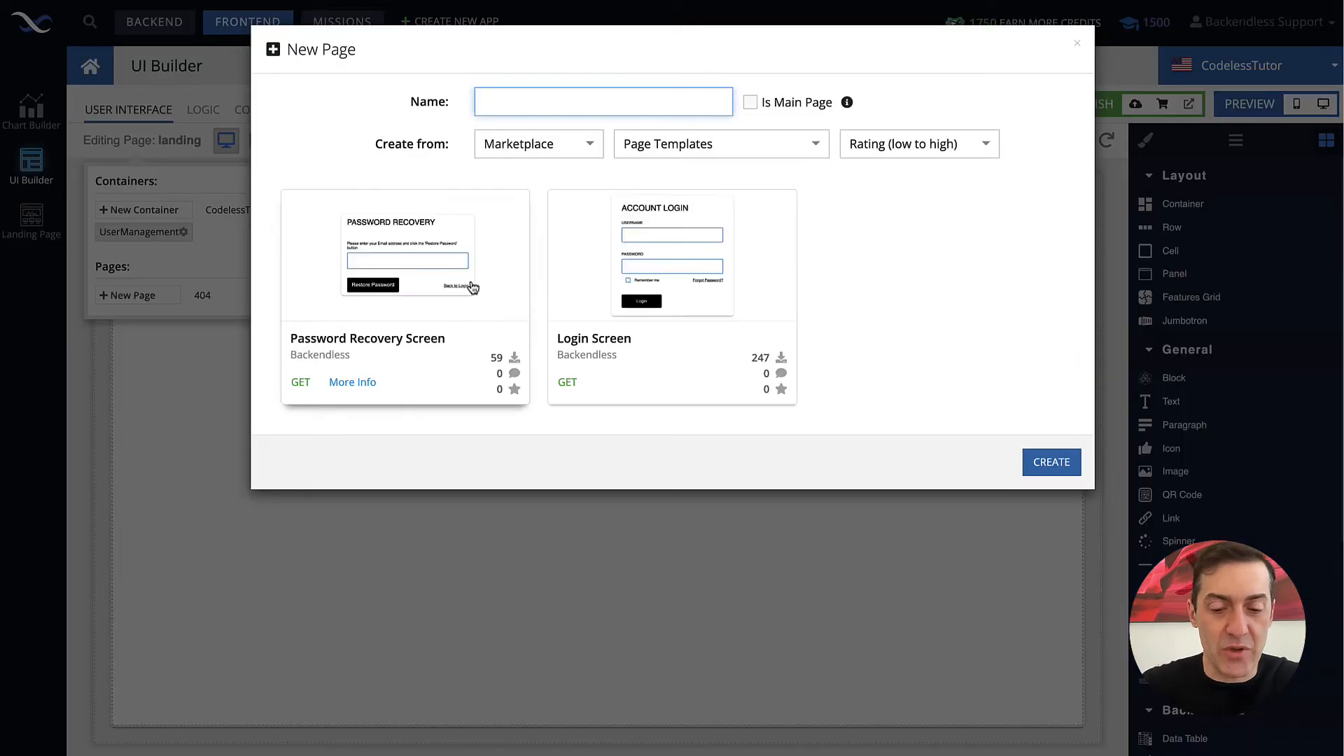
type("userregistration")
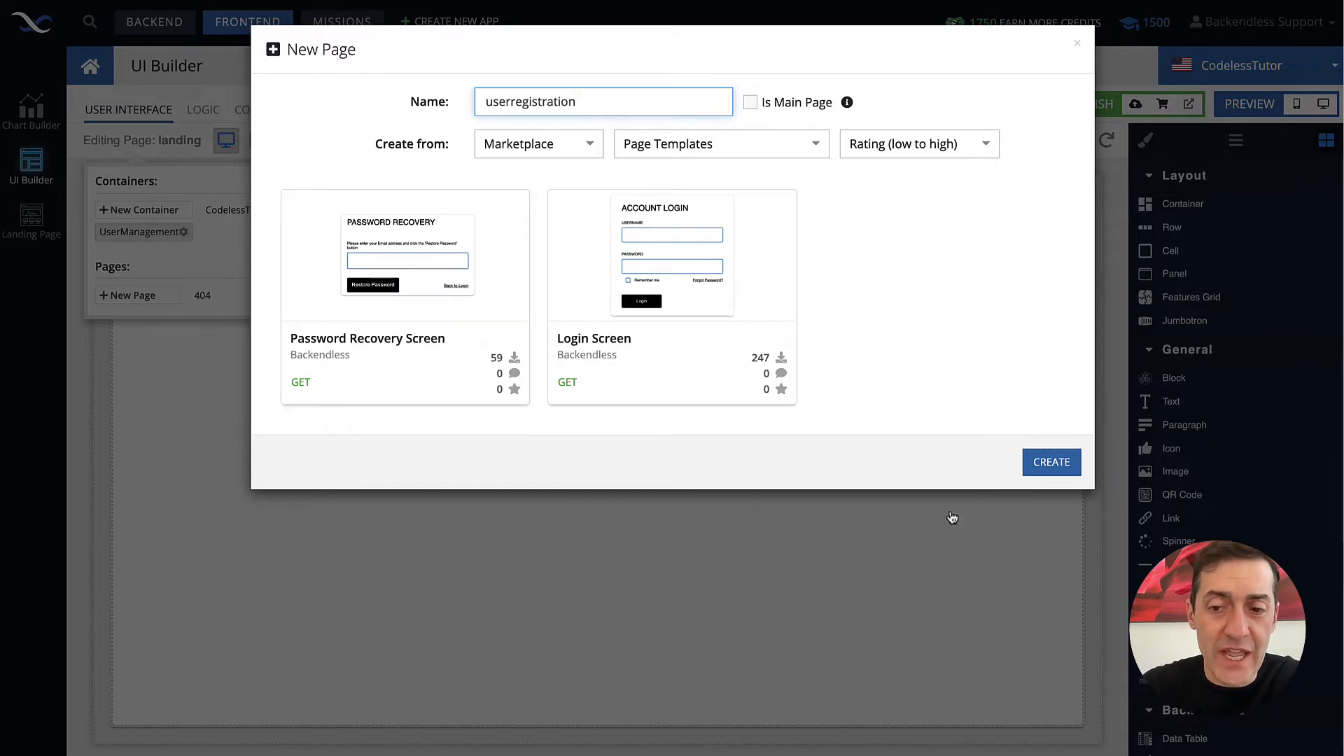
left_click(1051, 462)
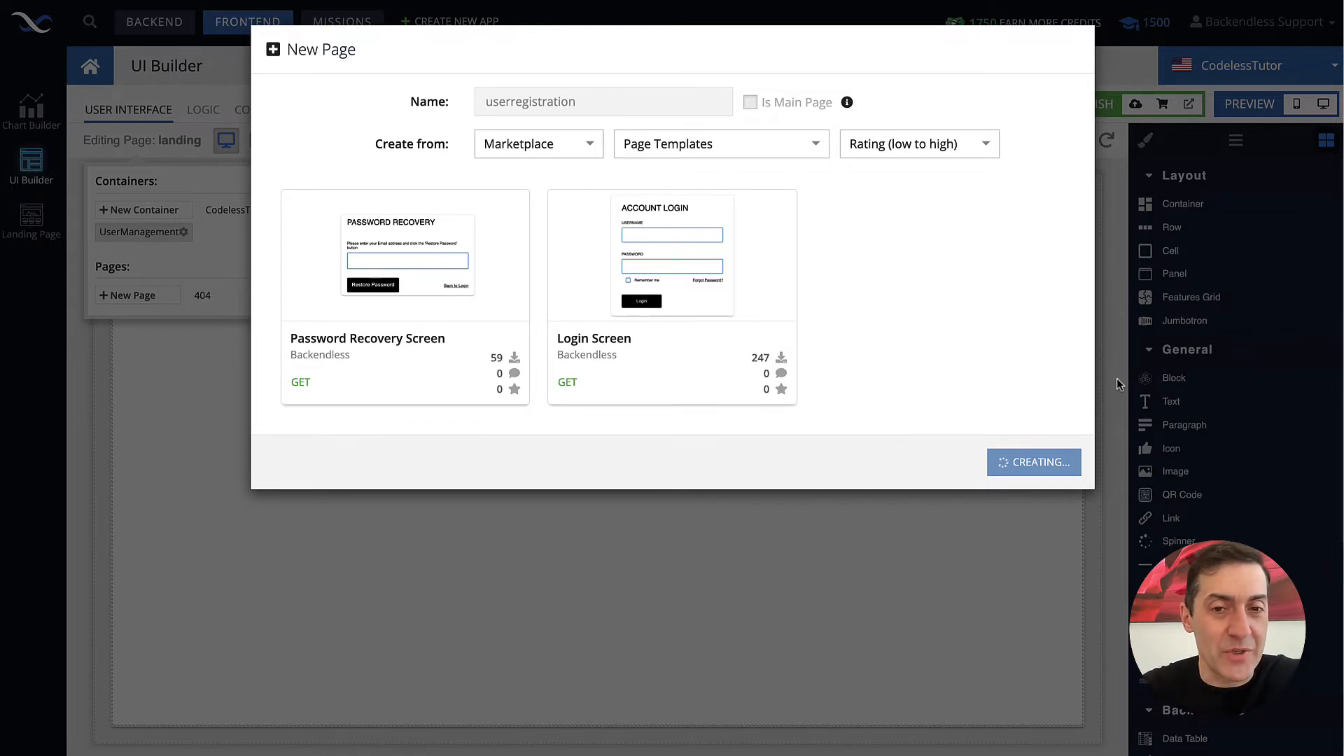
- Add a Button component to the page and label it Register User
left_click(1034, 461)
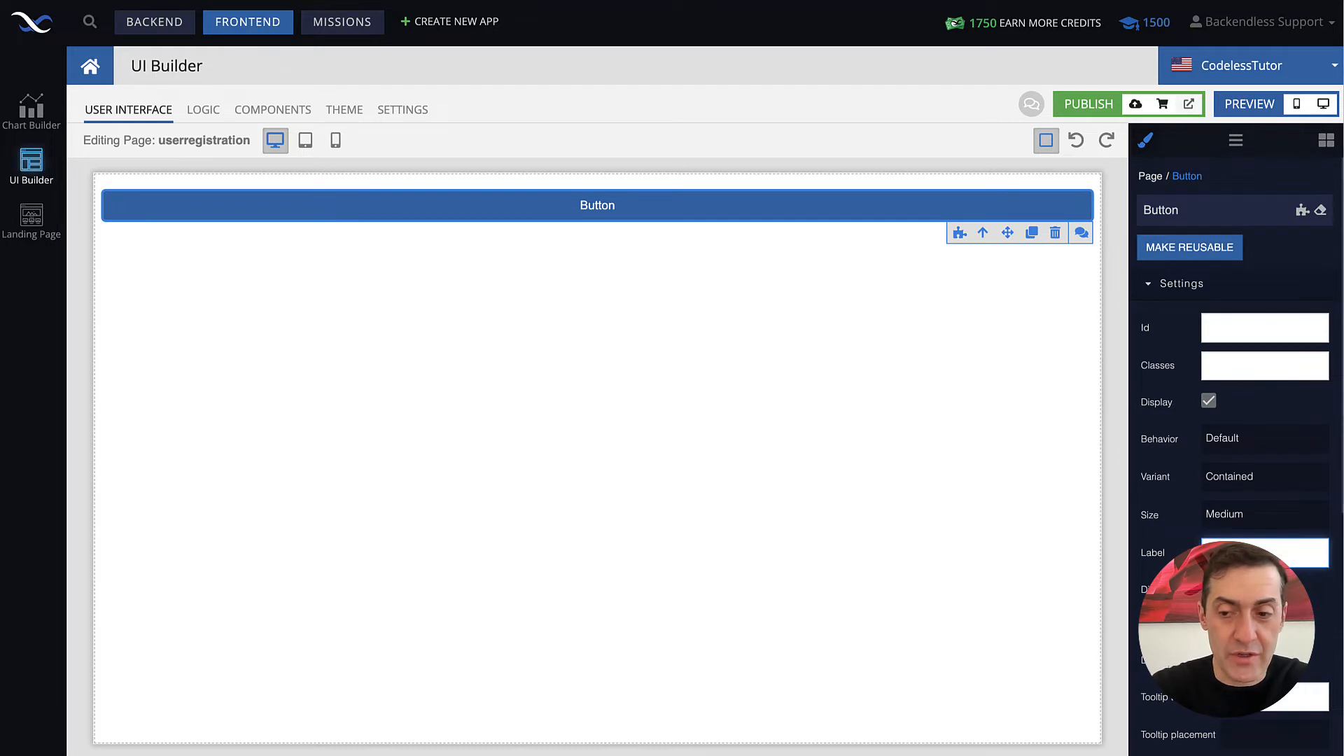
type("Register User")
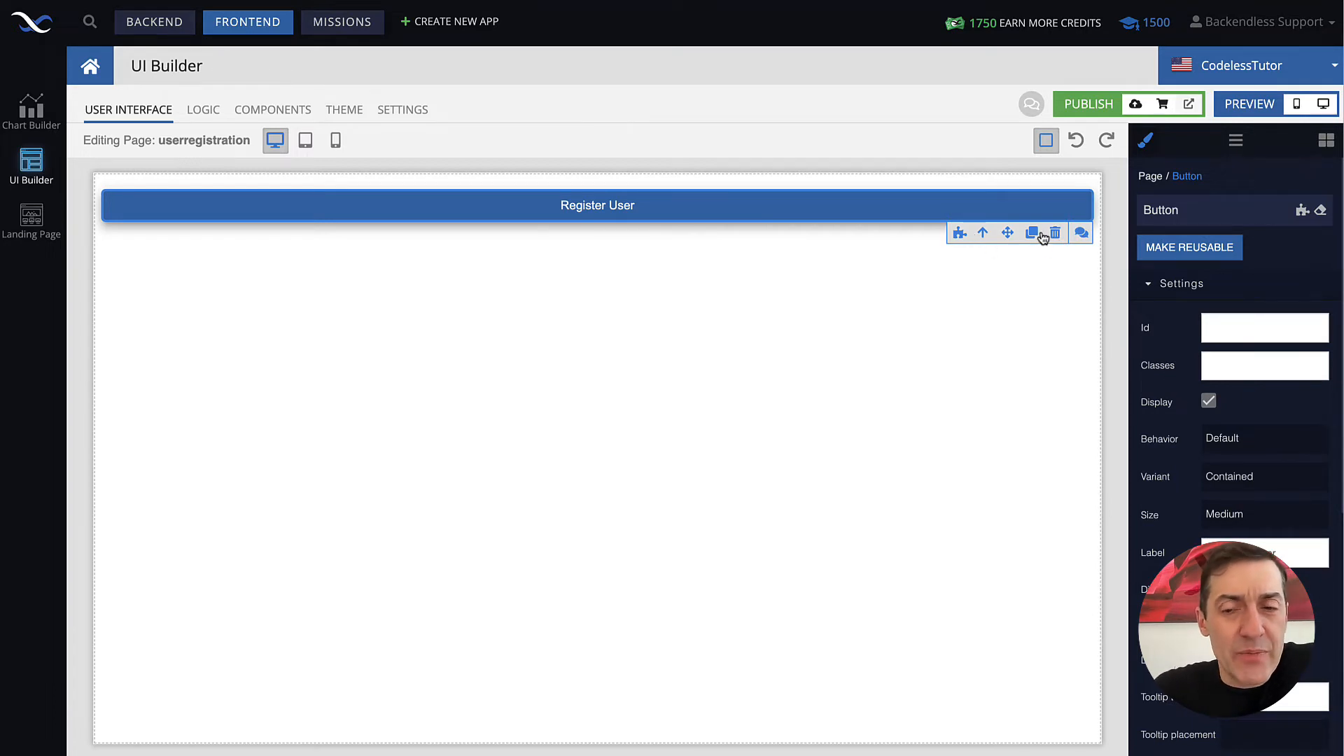
mouse_move(1020, 248)
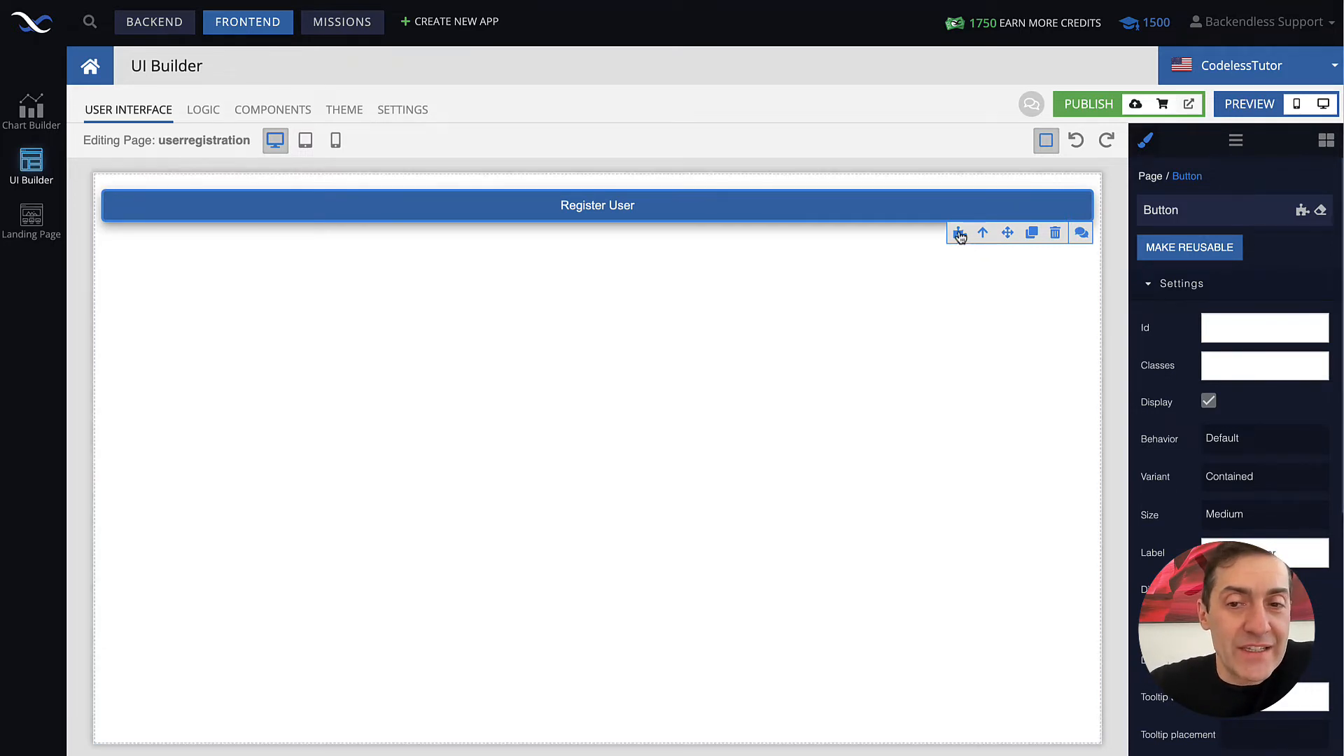
- Add an empty On Click Event handler to the button and browse to the Users API blocks
left_click(203, 109)
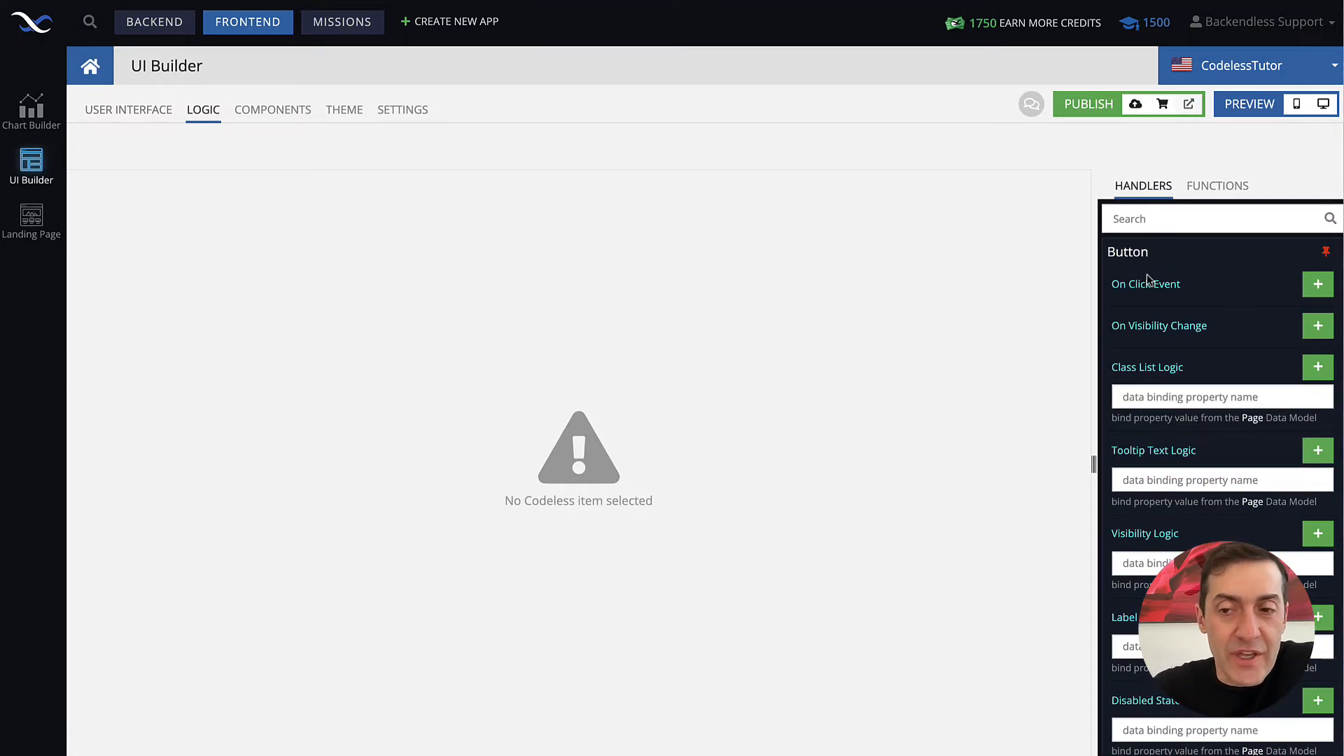
mouse_move(1145, 284)
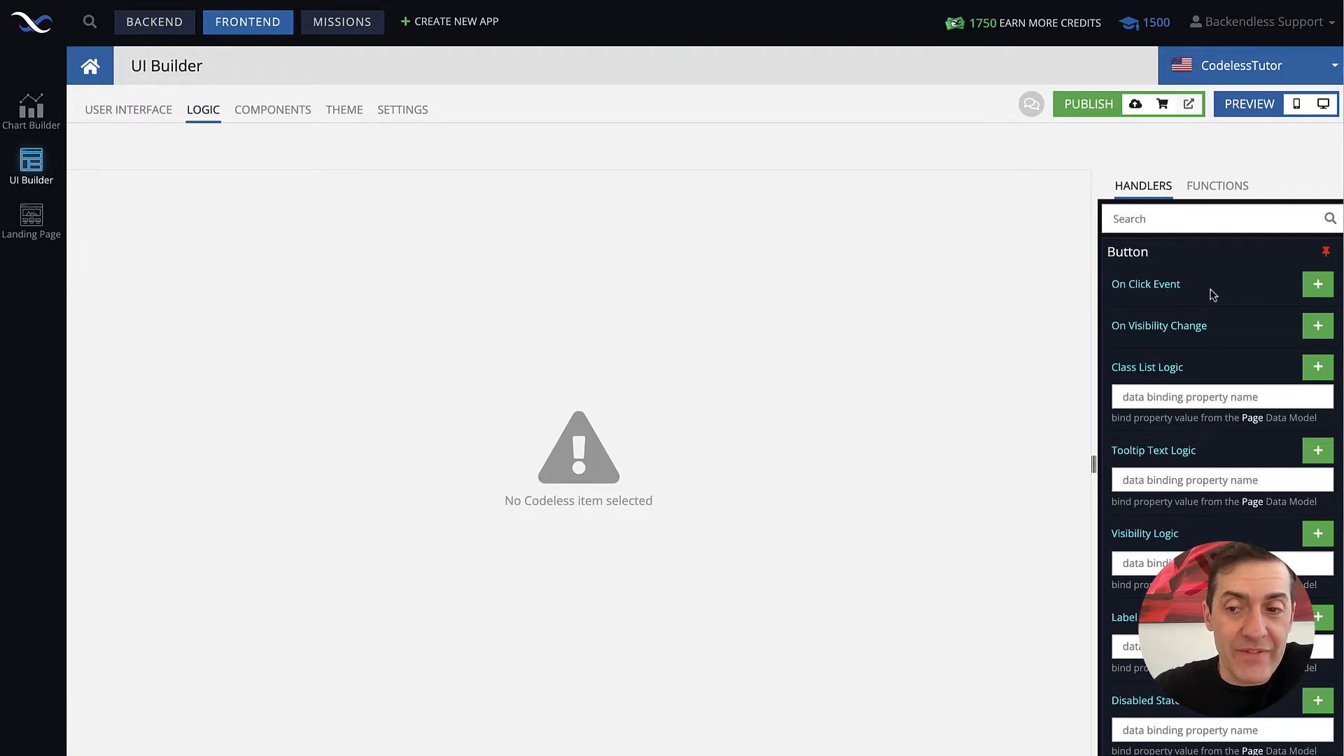
left_click(1318, 283)
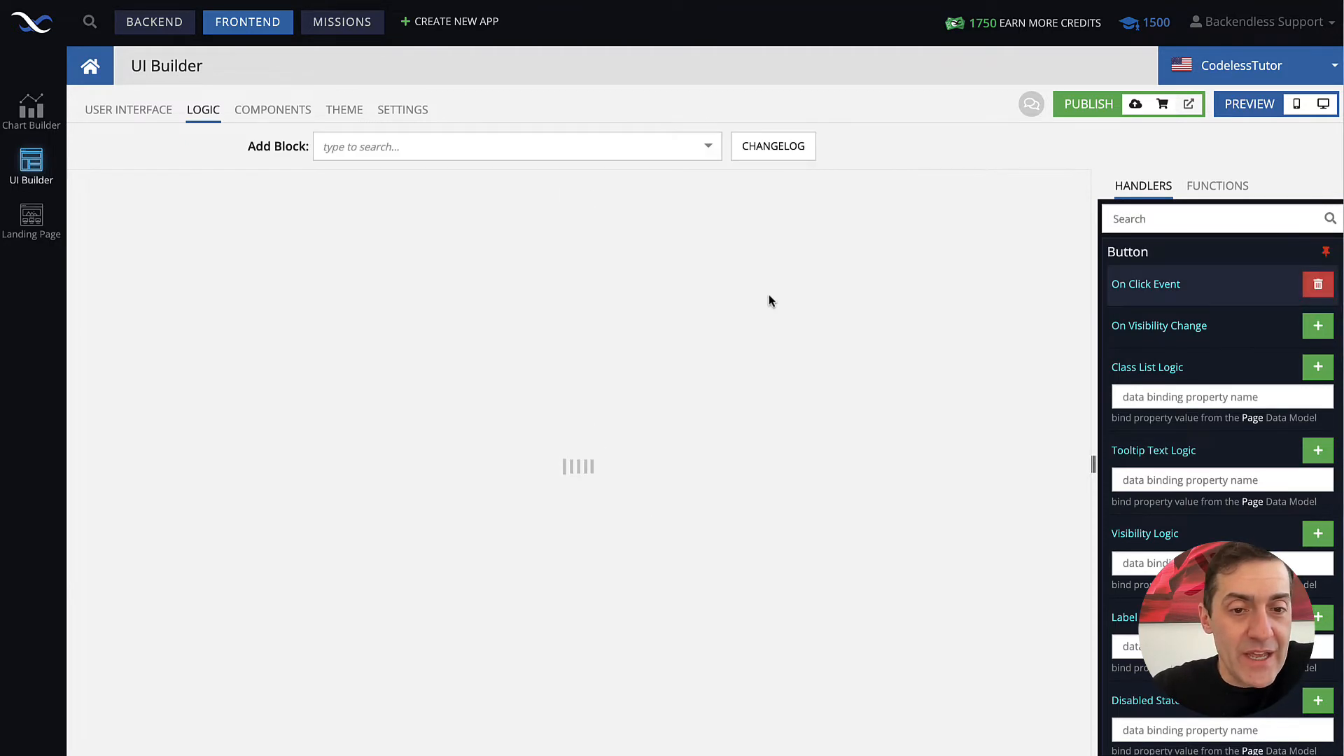
left_click(1146, 283)
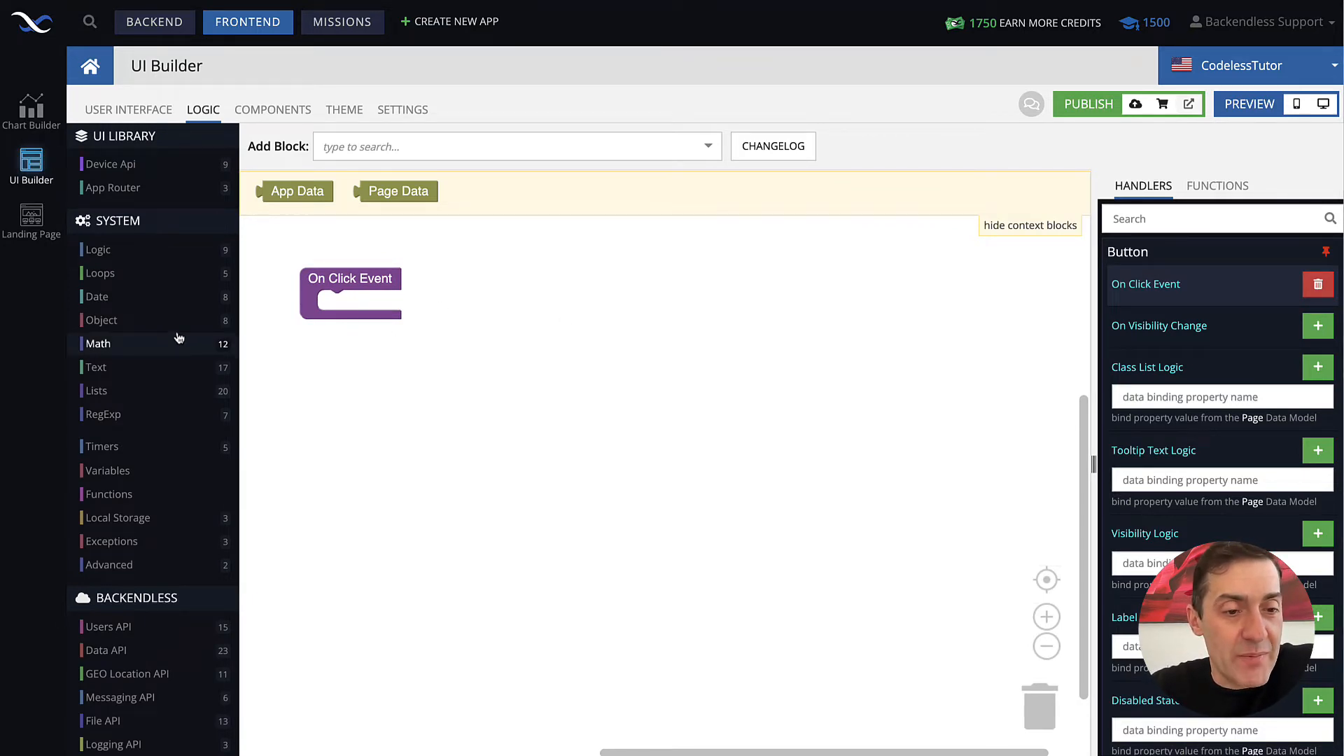
scroll("down", 3)
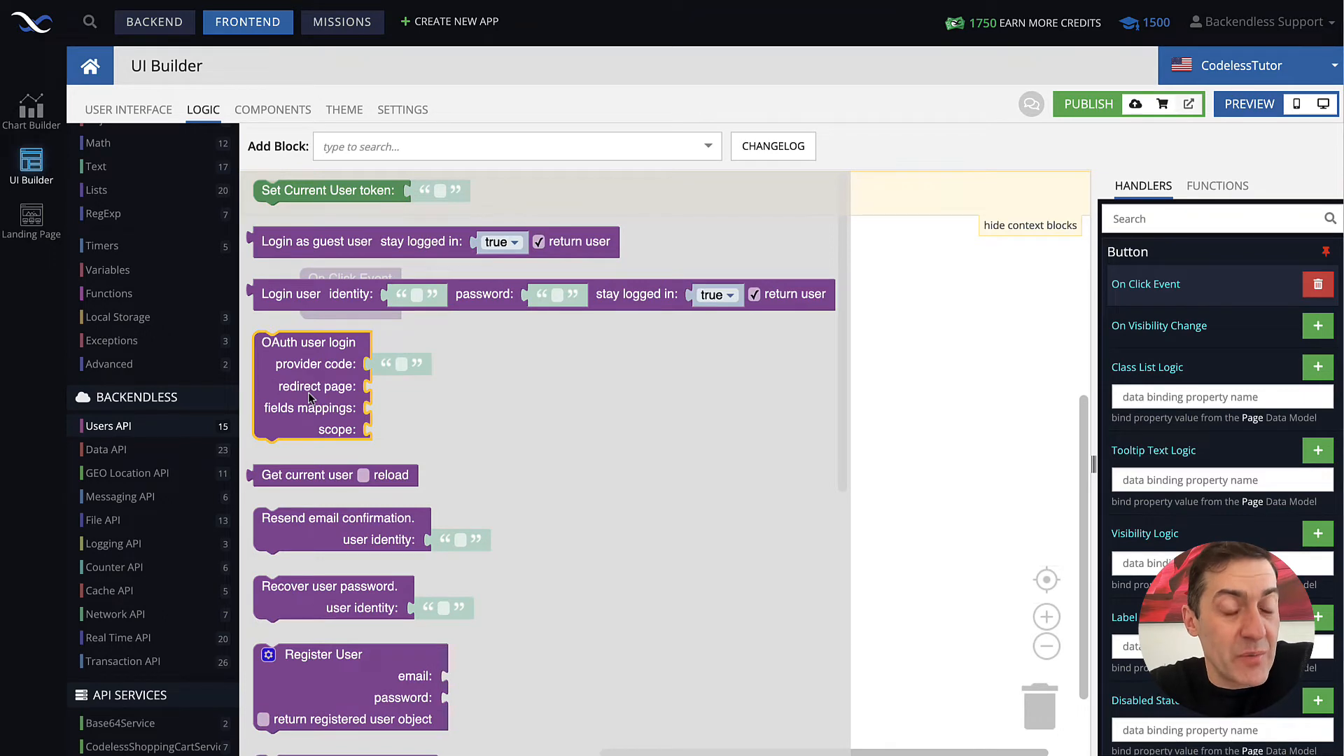
scroll("down", 3)
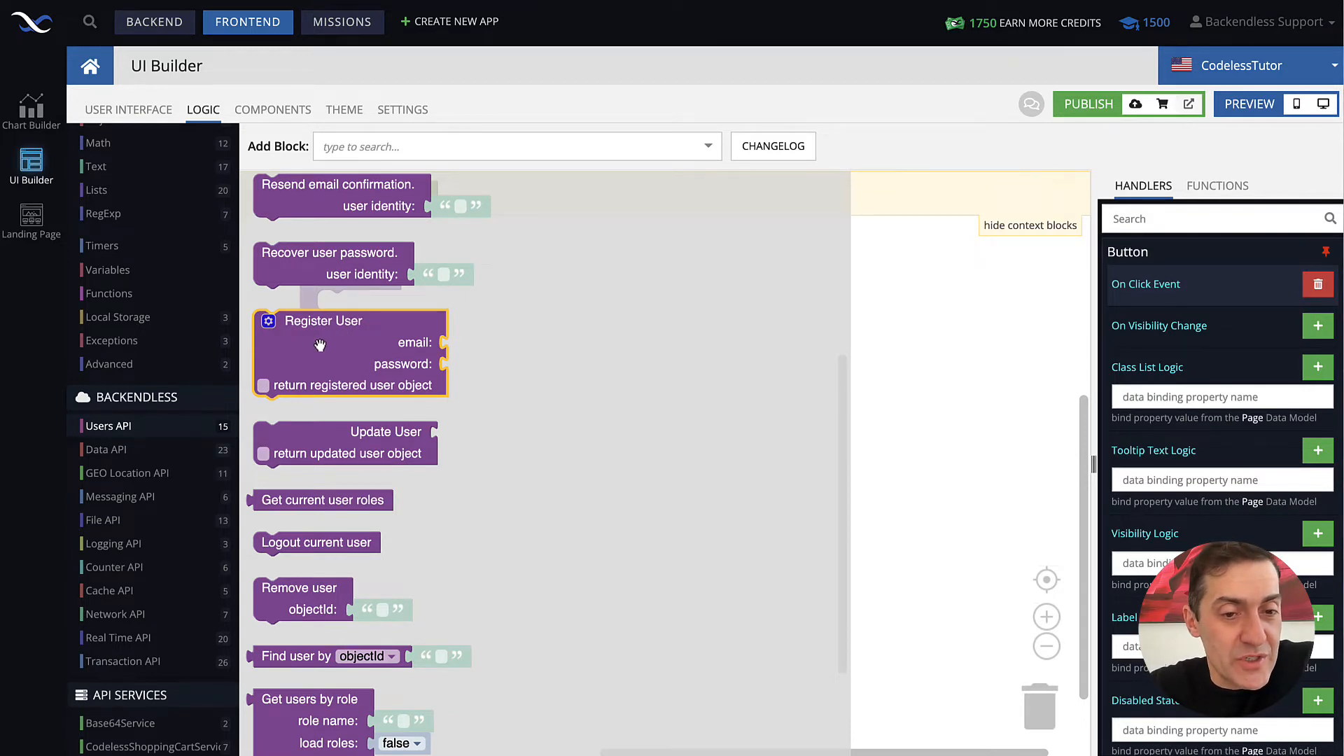
- Place the Register User block inside the button's On Click Event handler
left_click_drag(320, 344, 403, 335)
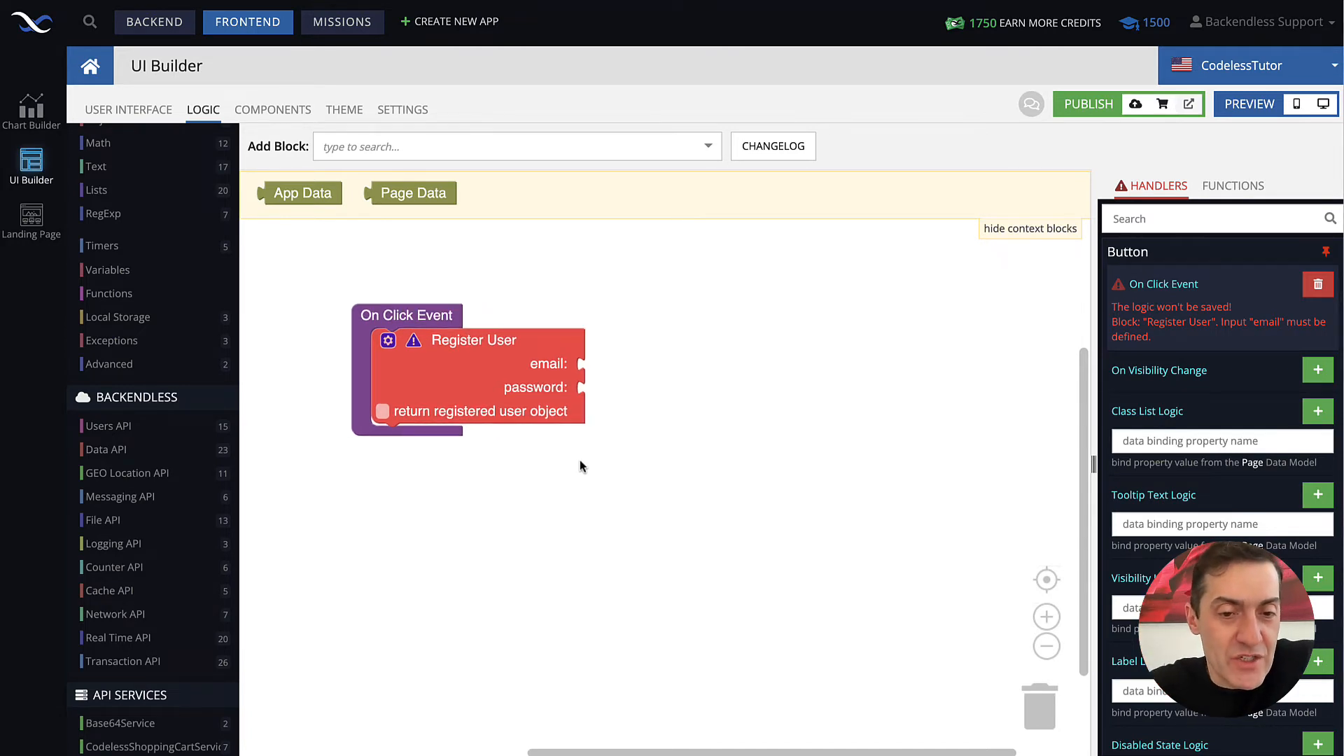
mouse_move(566, 398)
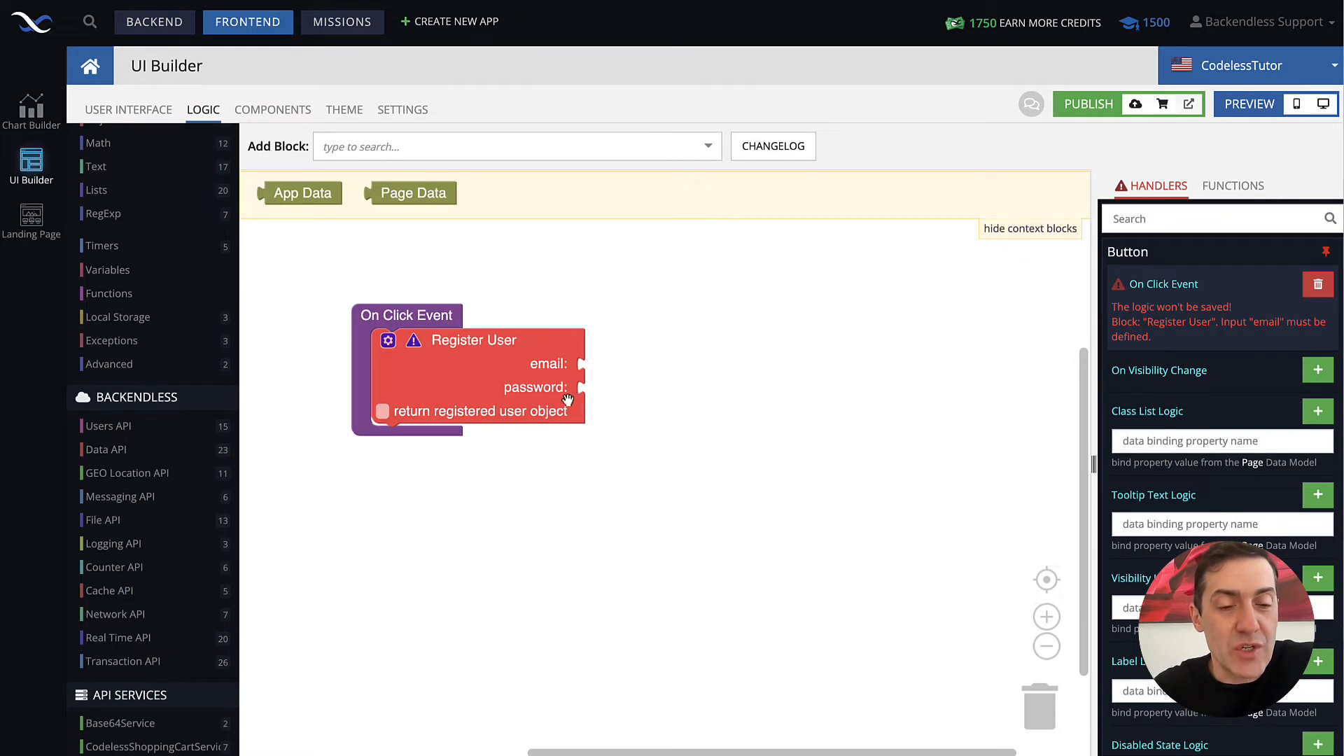
mouse_move(521, 363)
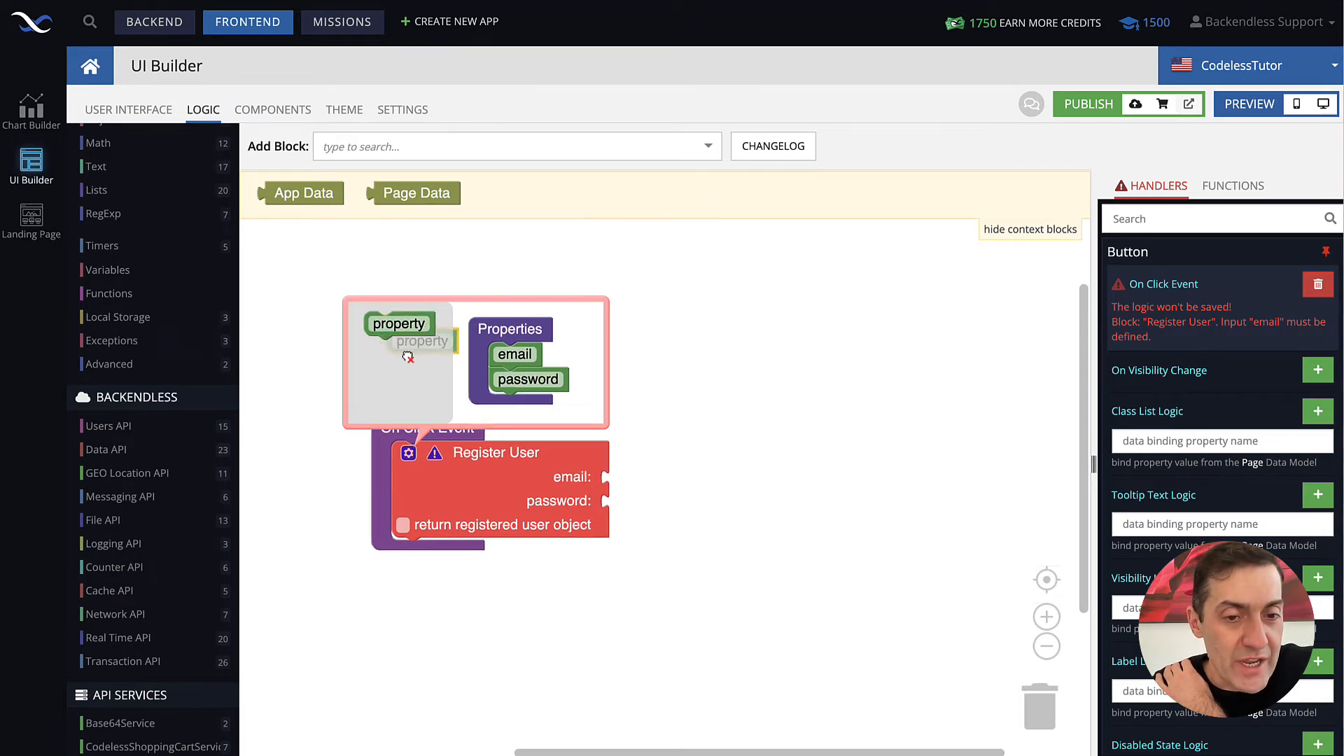
- Add an extra input property named name to the Register User block
left_click_drag(399, 340, 521, 329)
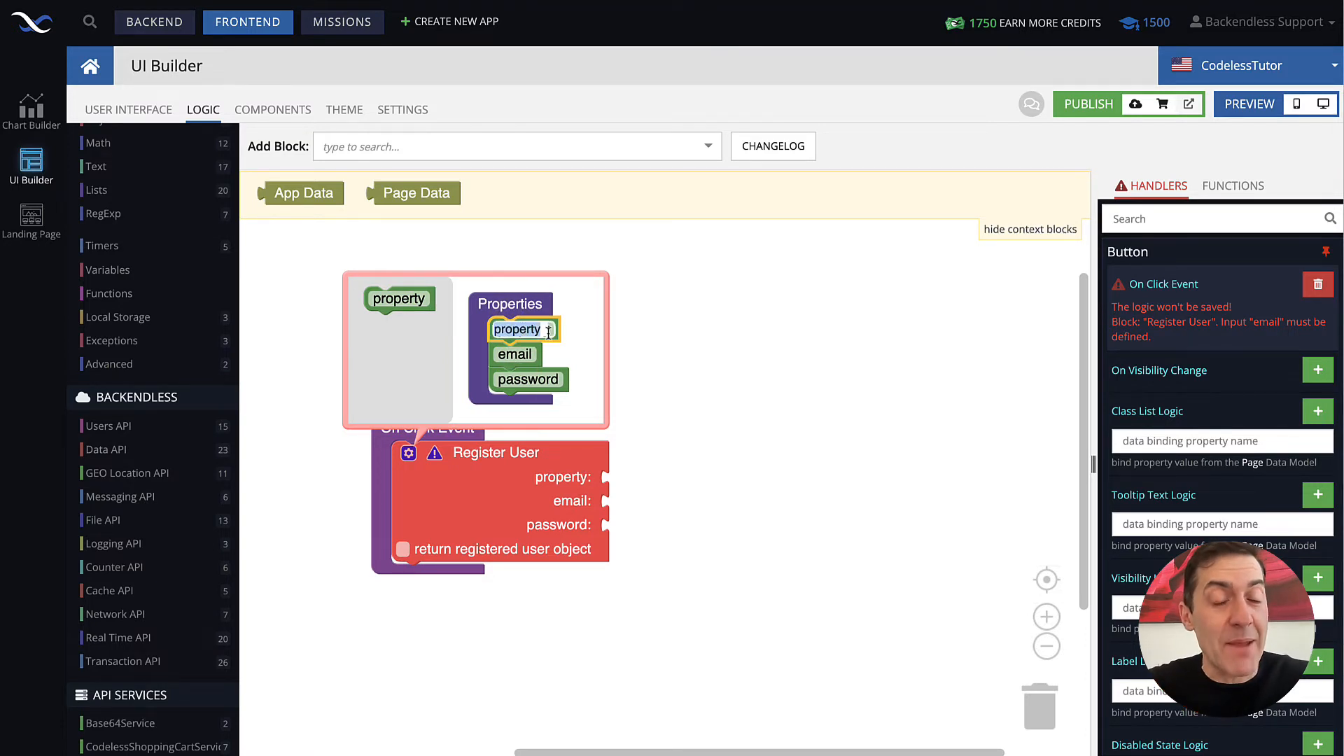
type("name")
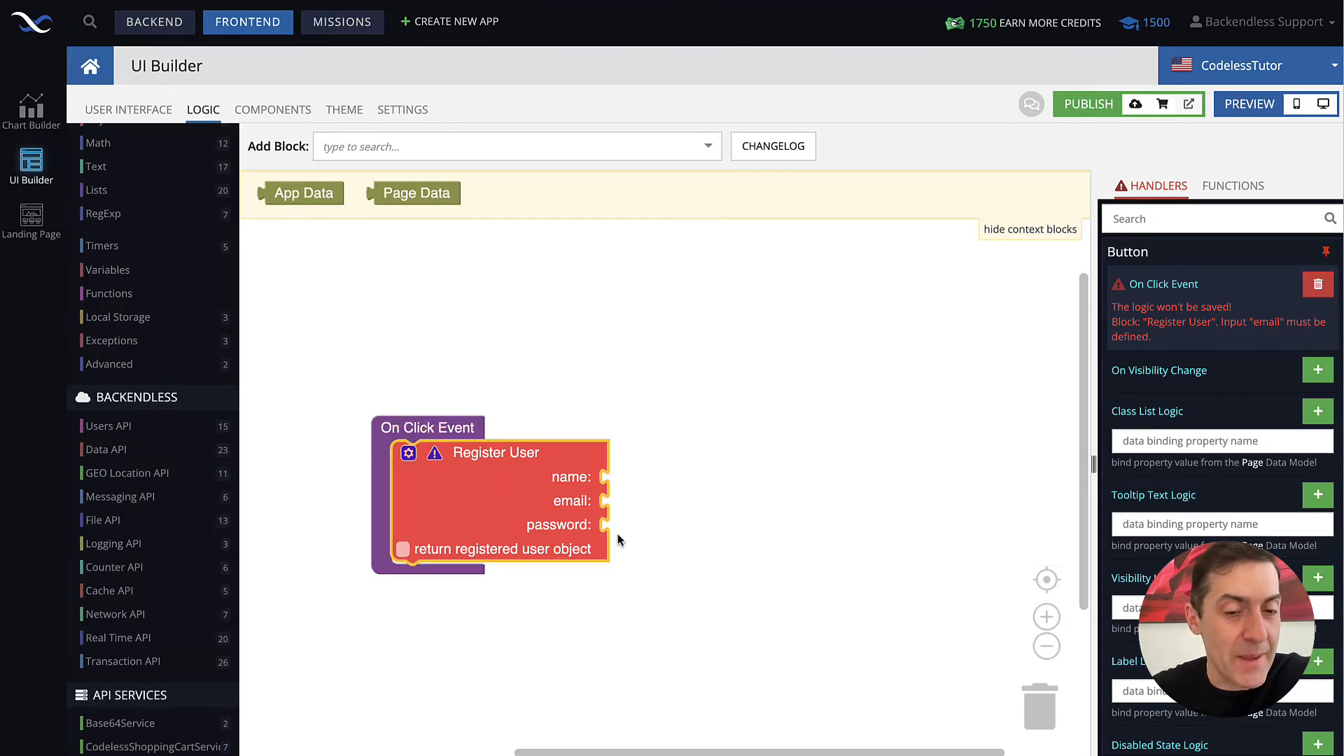
mouse_move(658, 540)
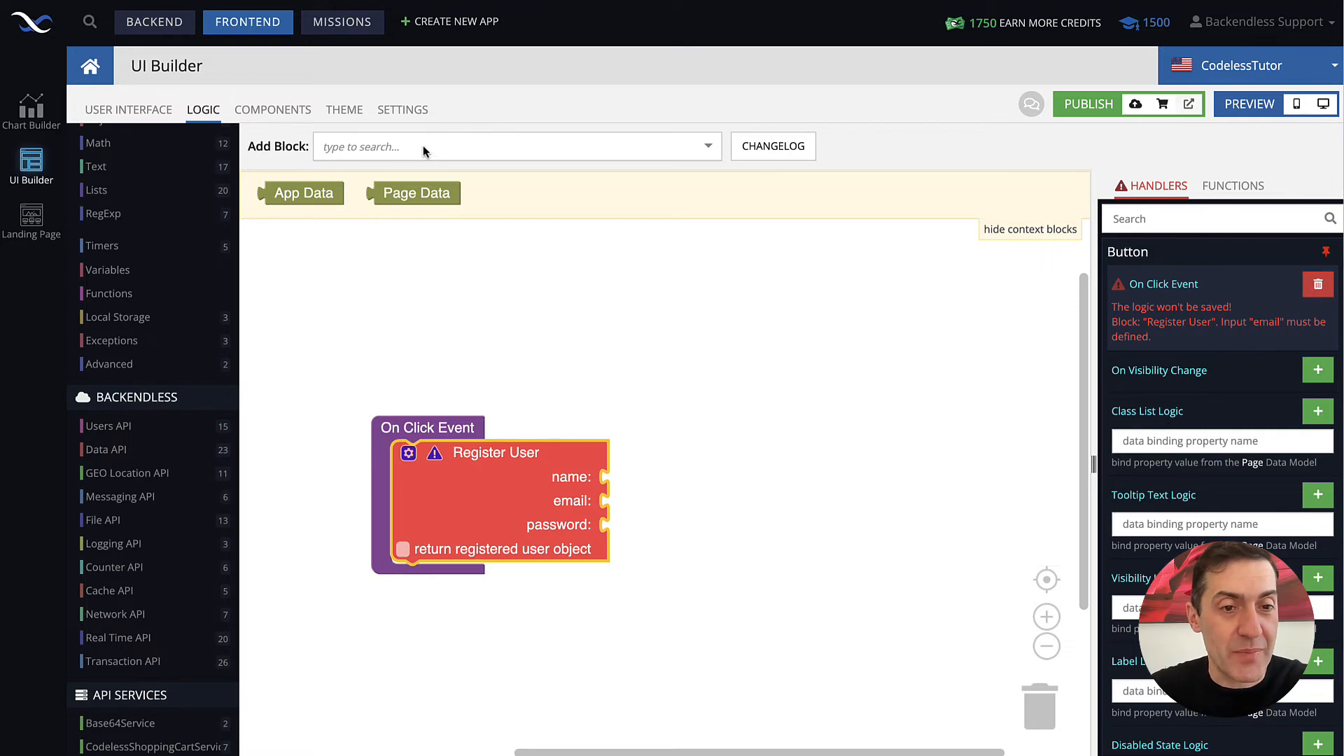
- Plug empty Text blocks into the Register User block's name, email and password inputs
type("tex")
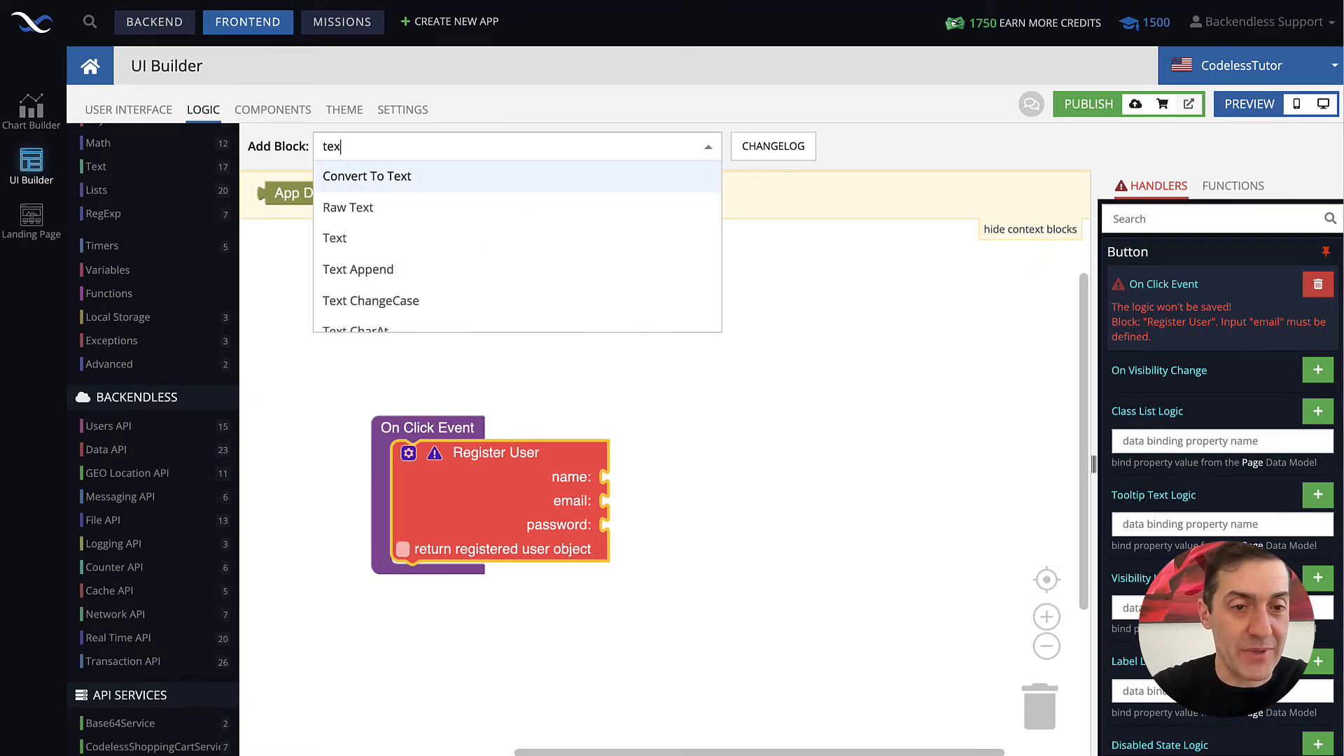
left_click(334, 237)
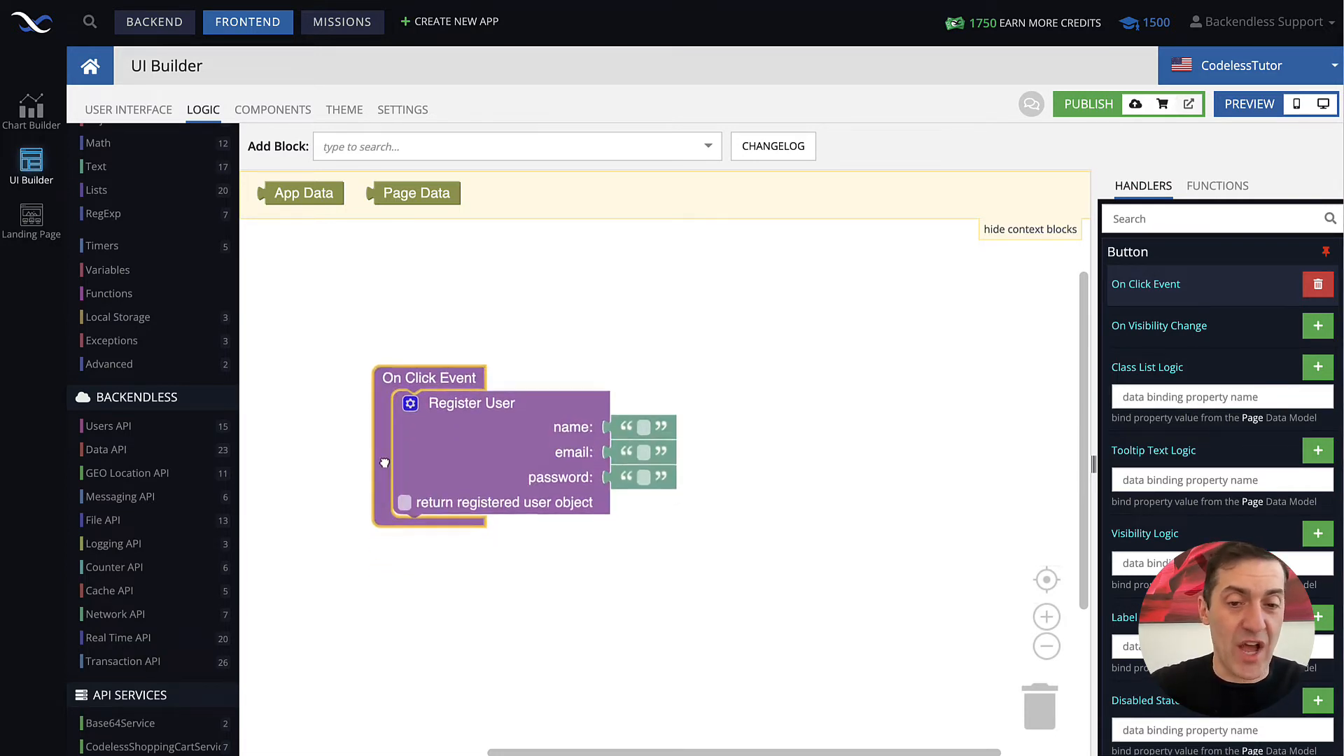
left_click_drag(427, 377, 401, 333)
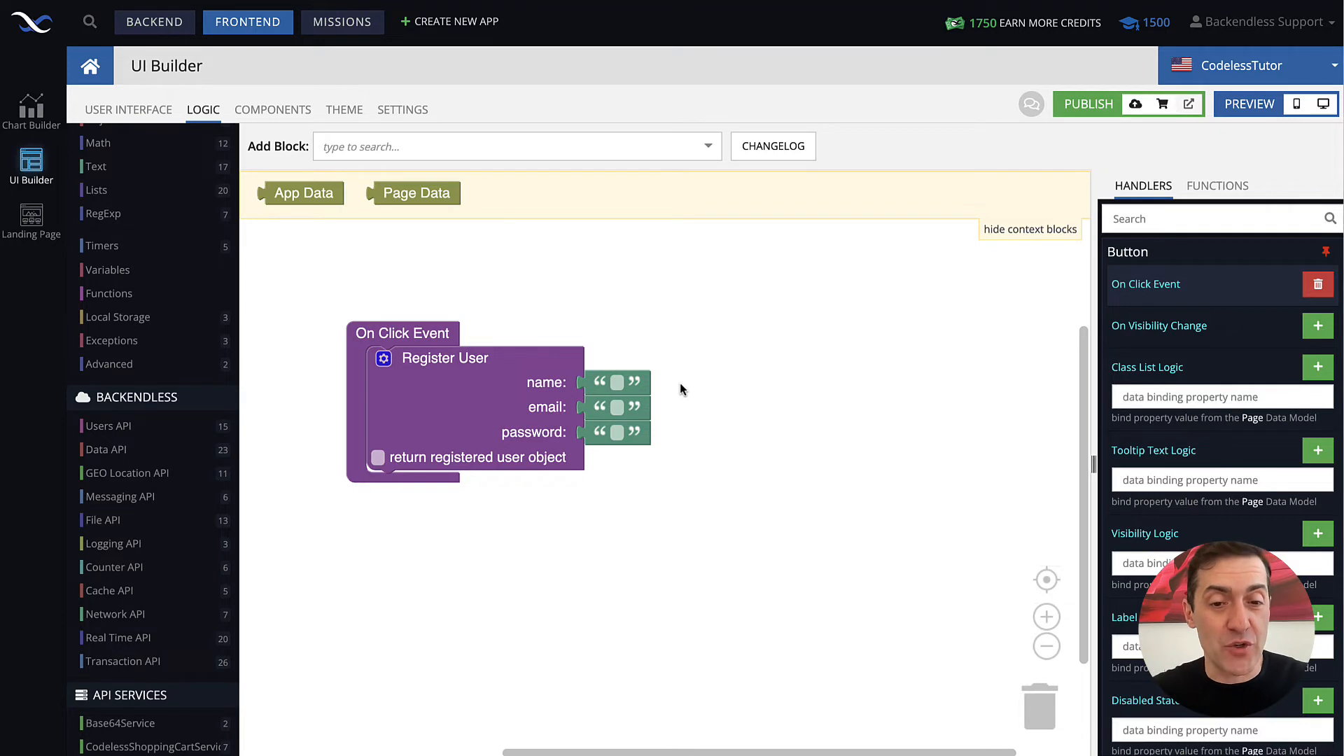
left_click(616, 382)
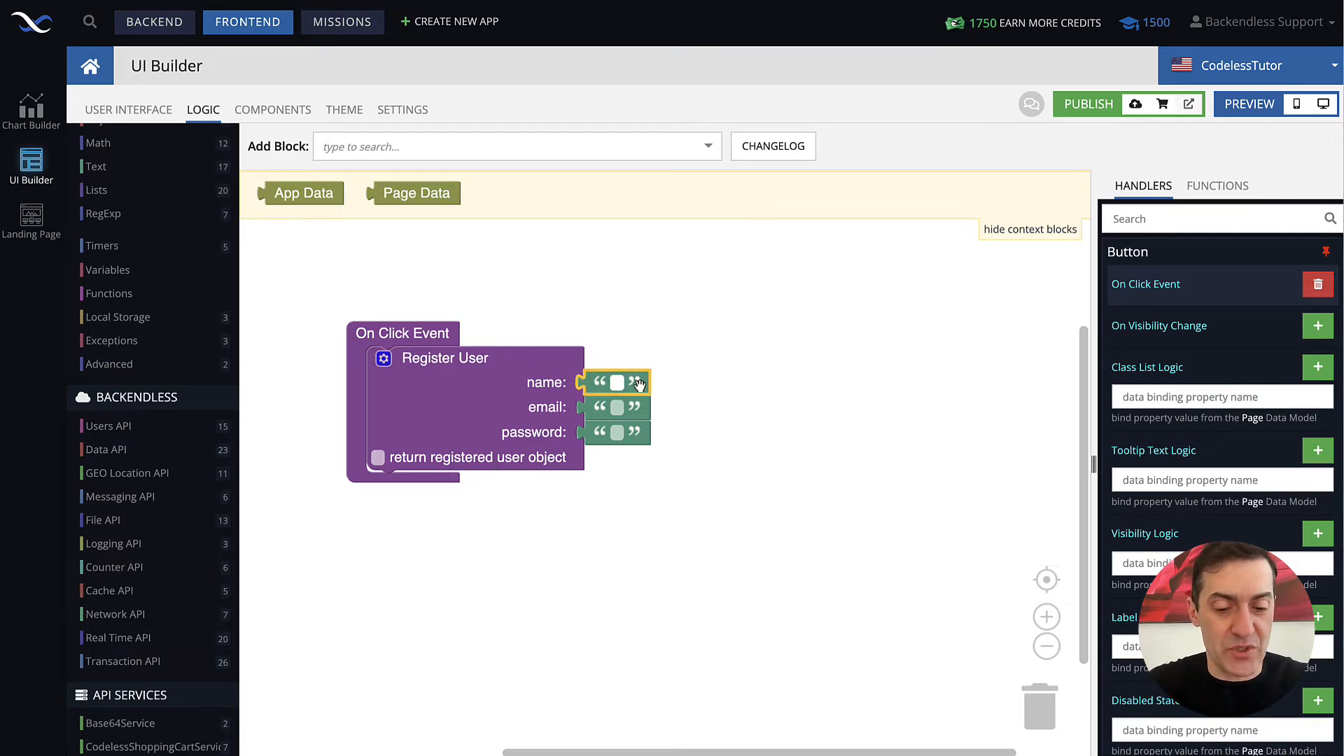
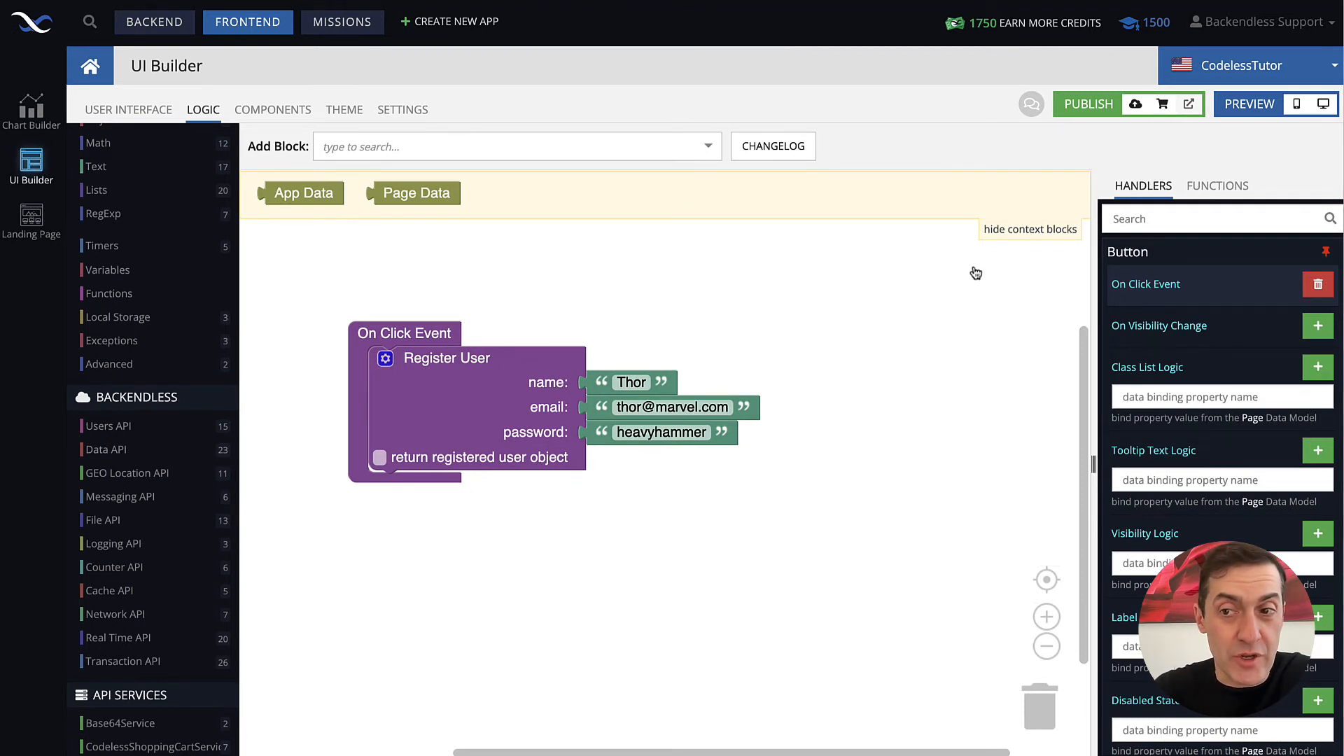
mouse_move(1325, 104)
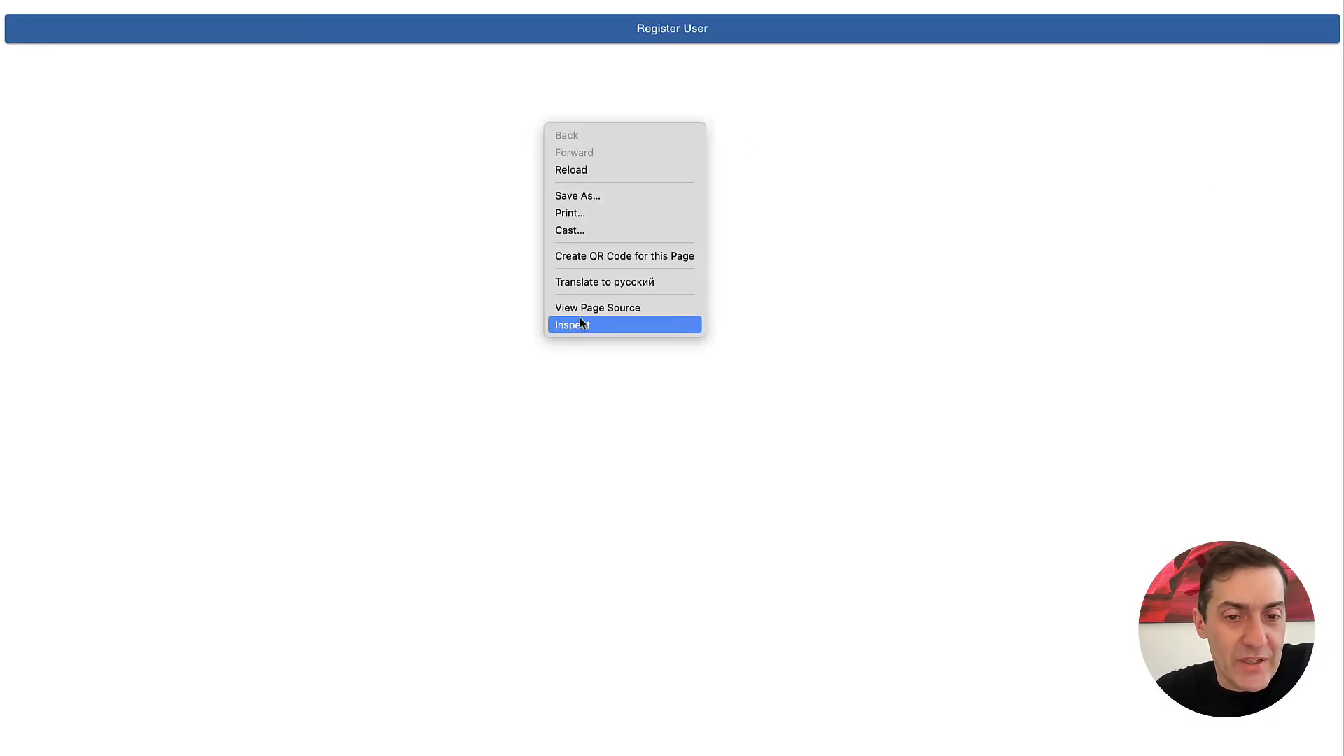
- Inspect the published page and watch its network requests under the Fetch/XHR filter
left_click(572, 324)
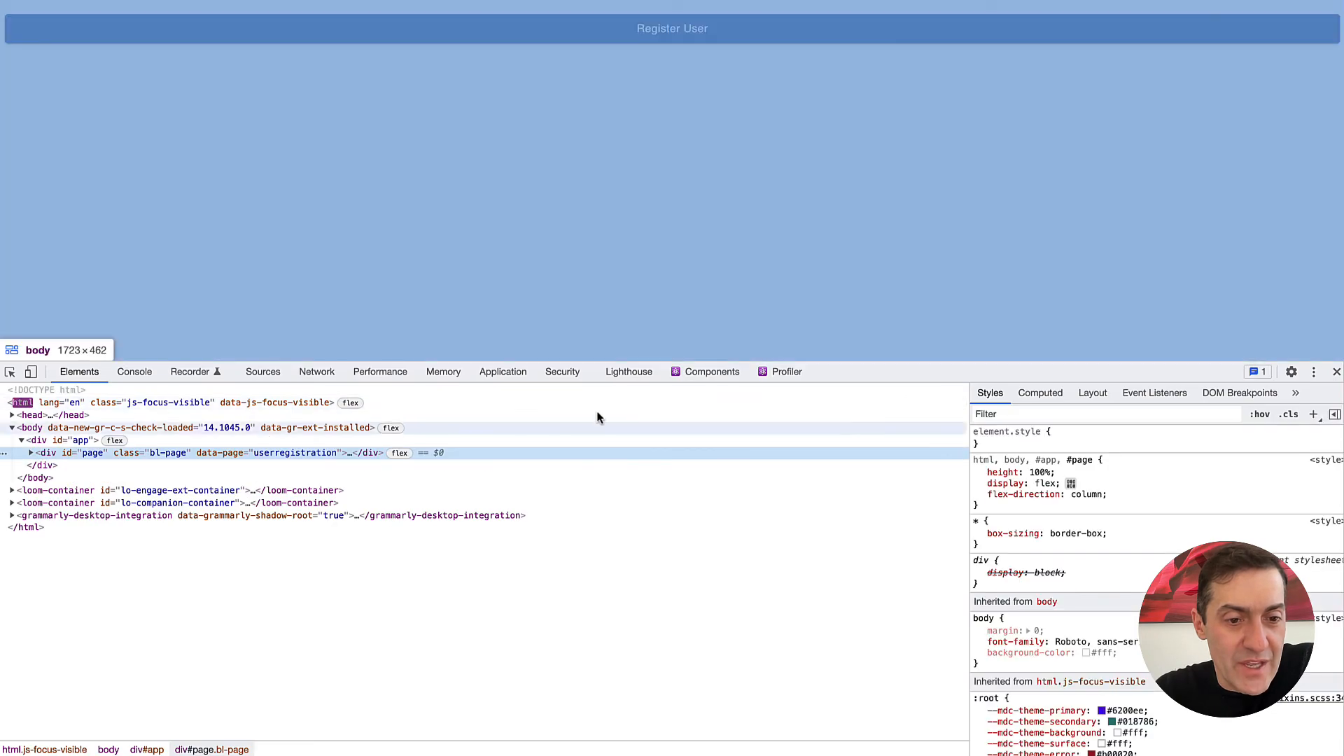
left_click(317, 371)
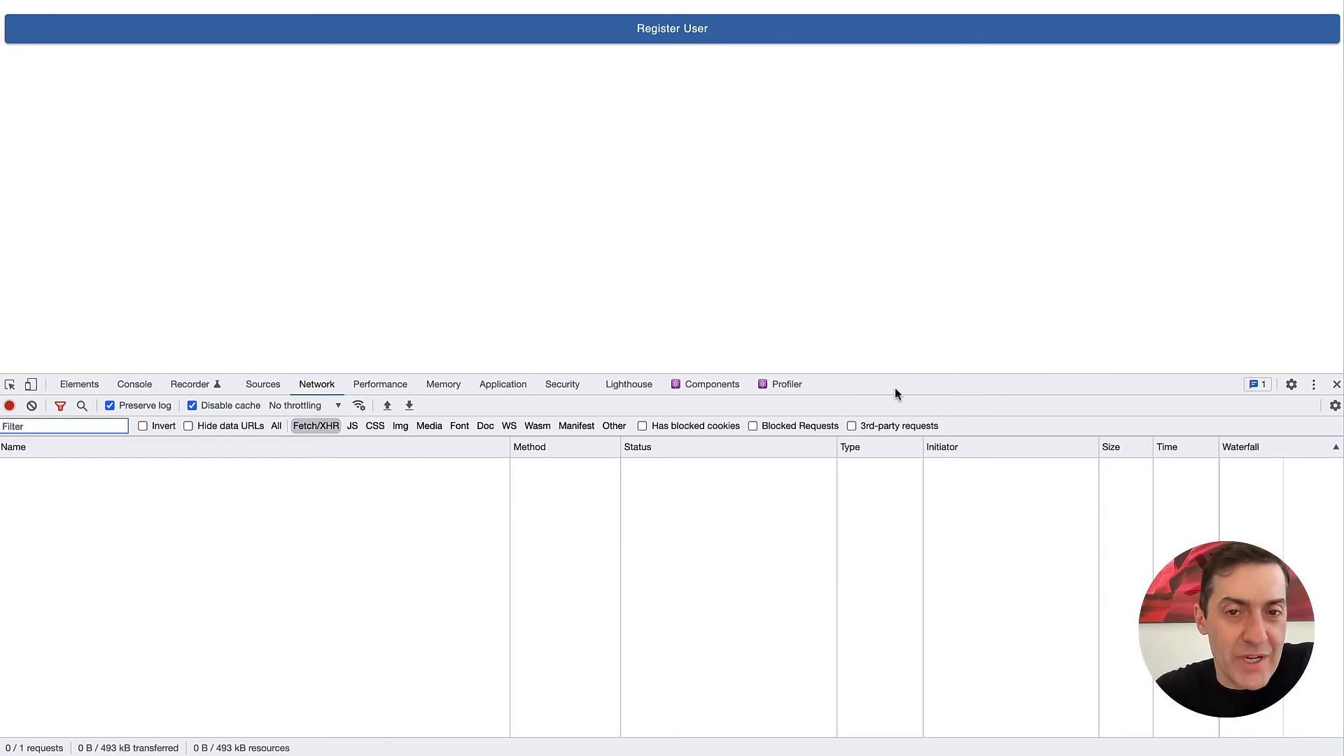
- Trigger Register User and confirm the register request returned status 200 in its headers
left_click(672, 28)
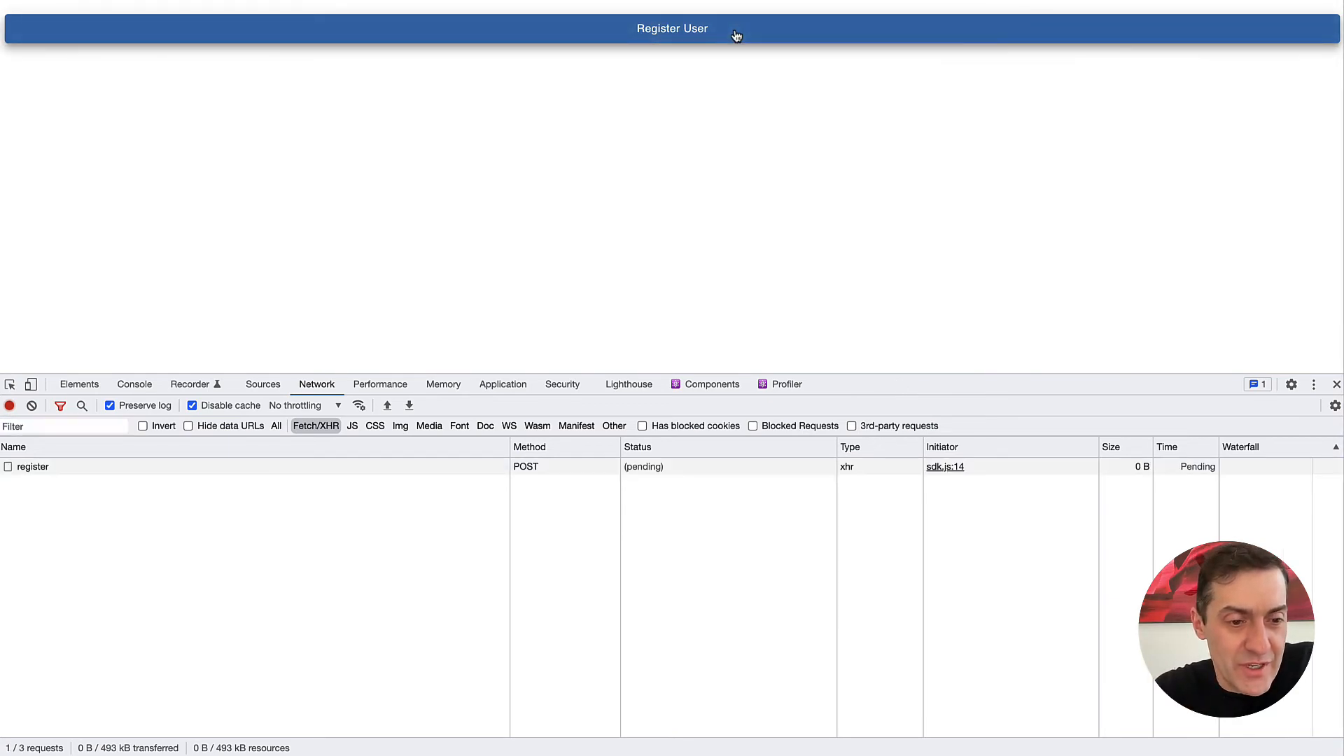
left_click(33, 466)
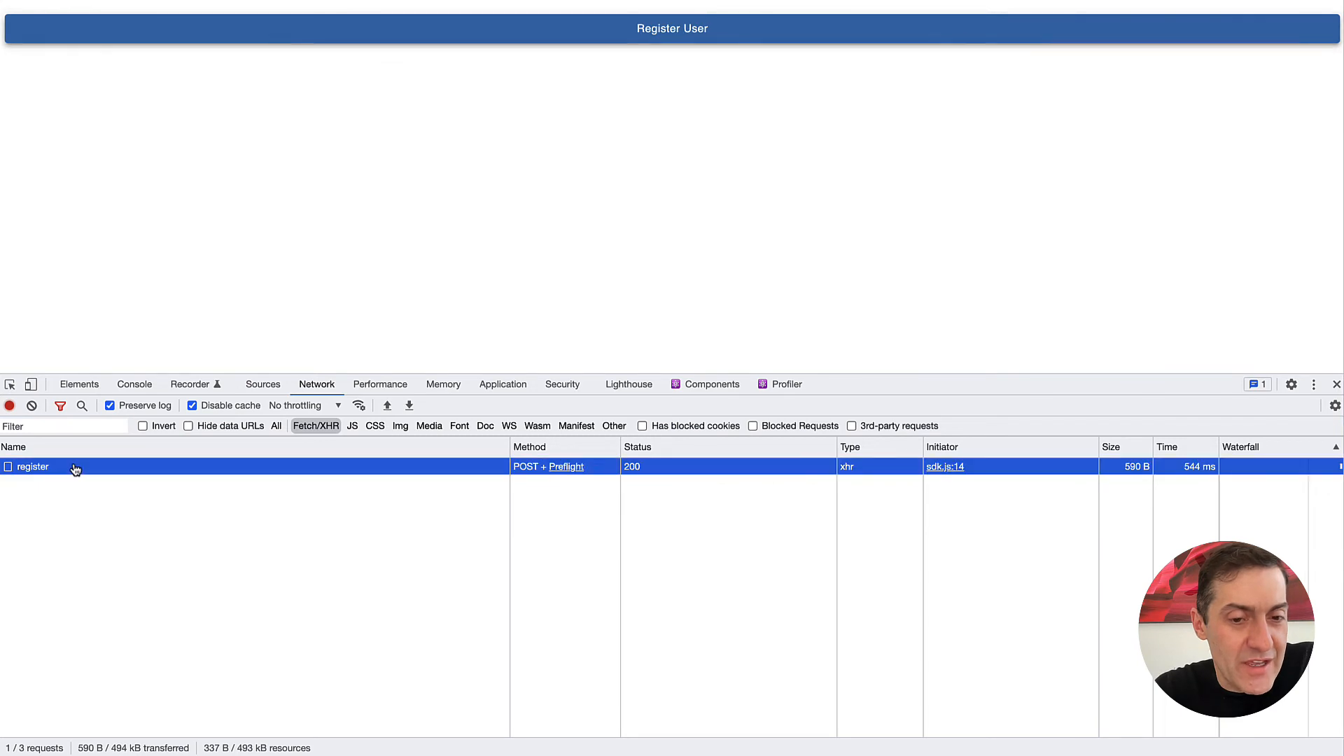
left_click(31, 467)
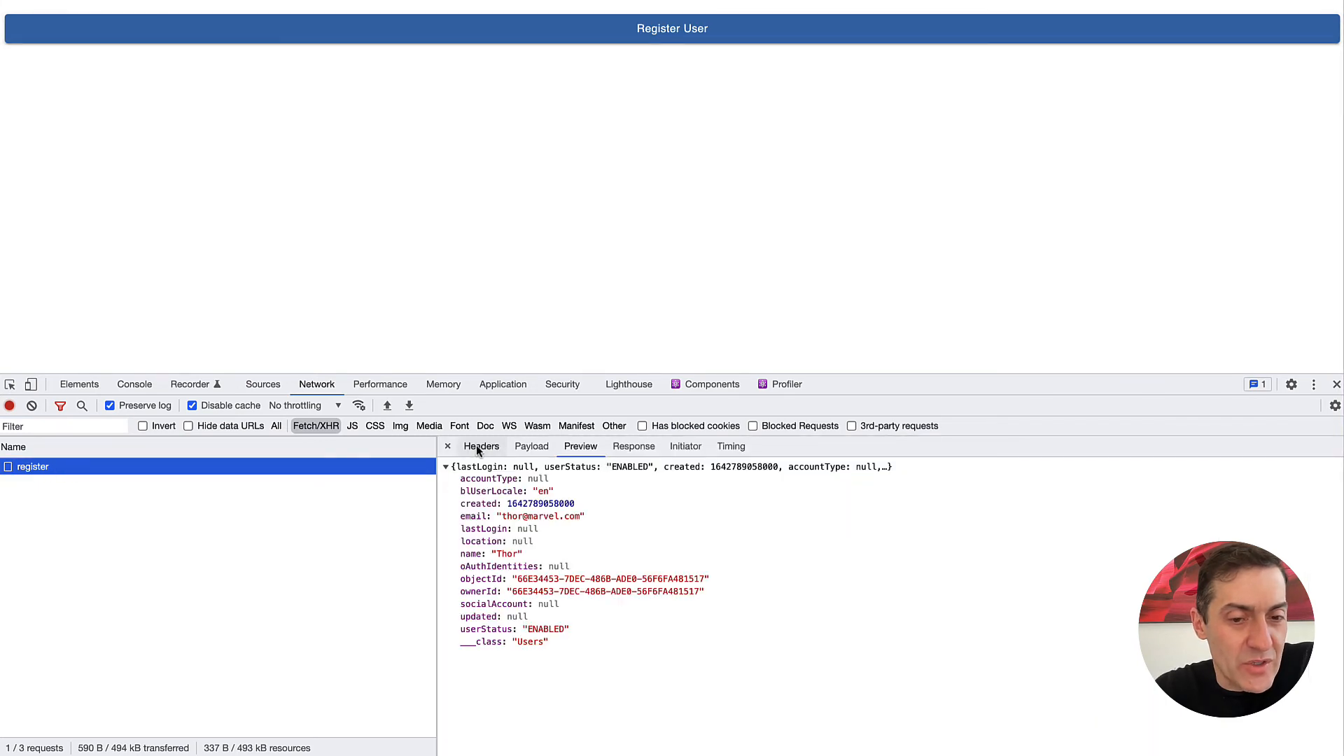
left_click(481, 446)
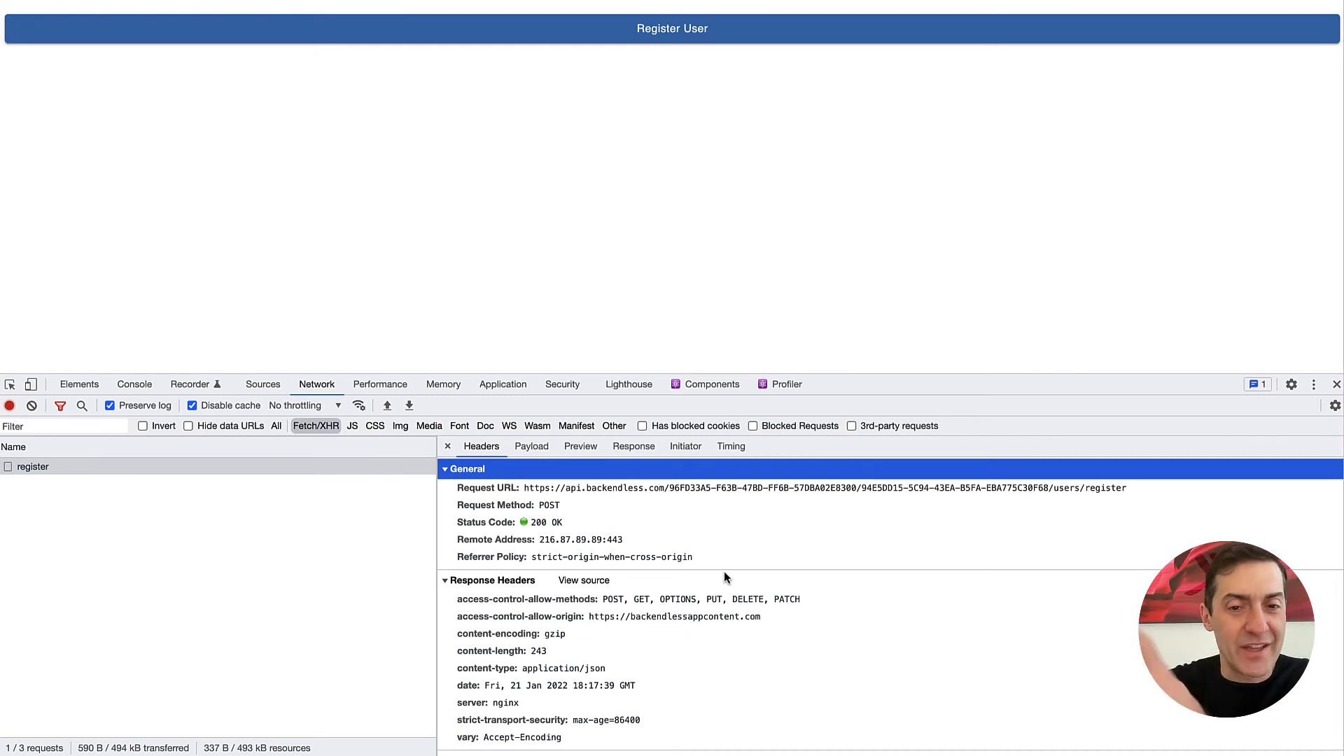
mouse_move(455, 448)
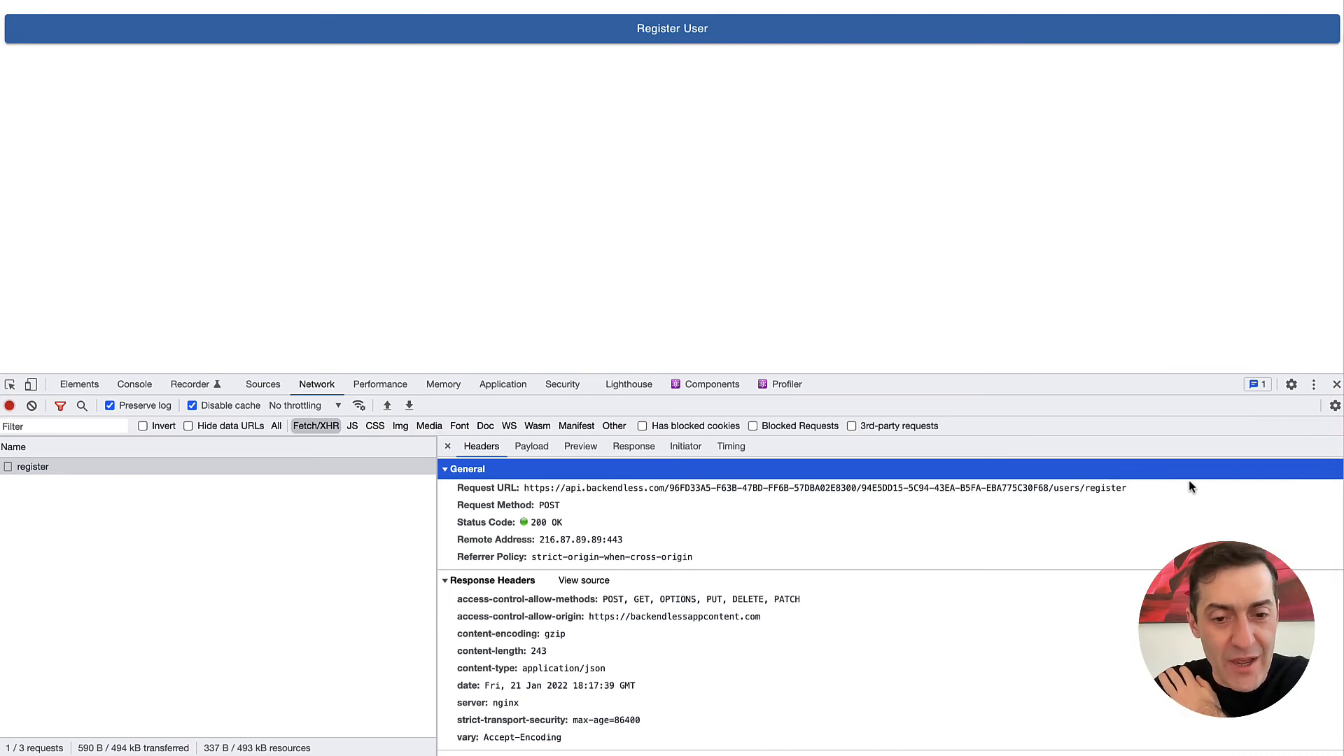
- Review the request's sent payload and the returned Thor user object in Preview and Response
left_click(531, 446)
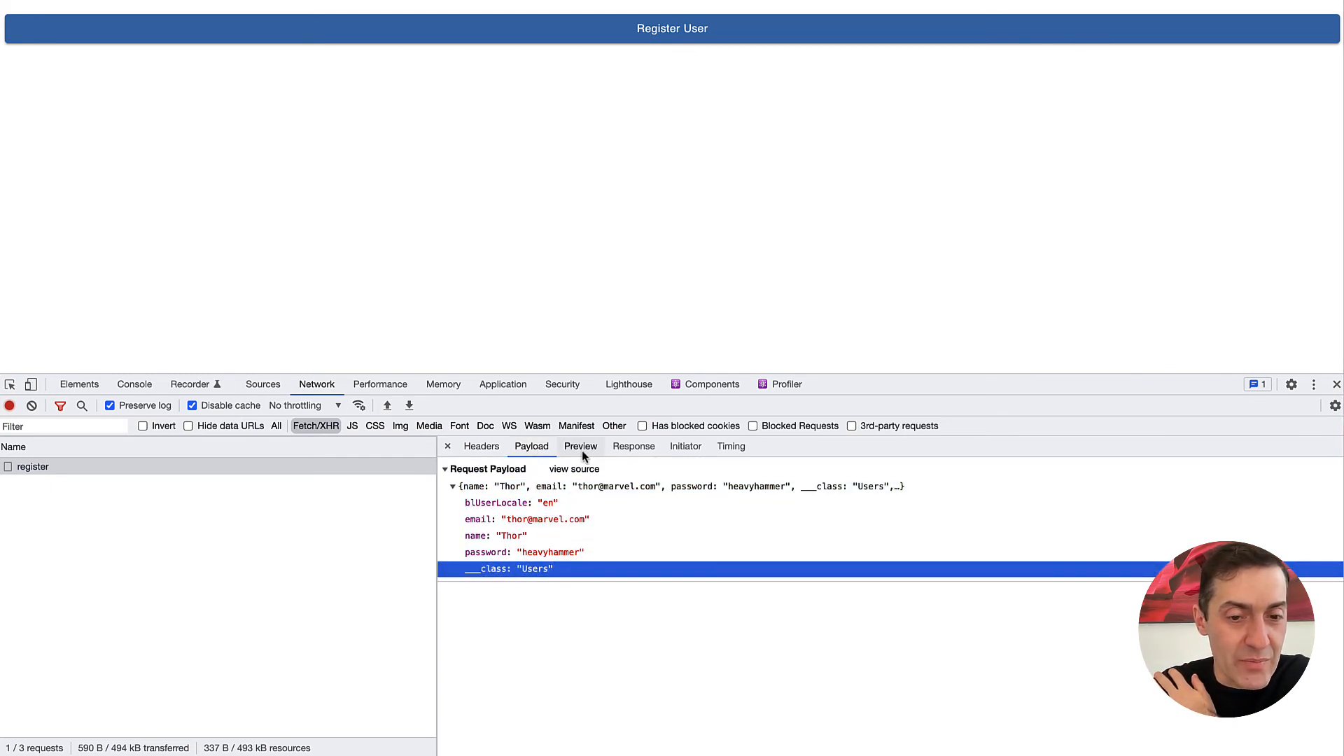
left_click(580, 446)
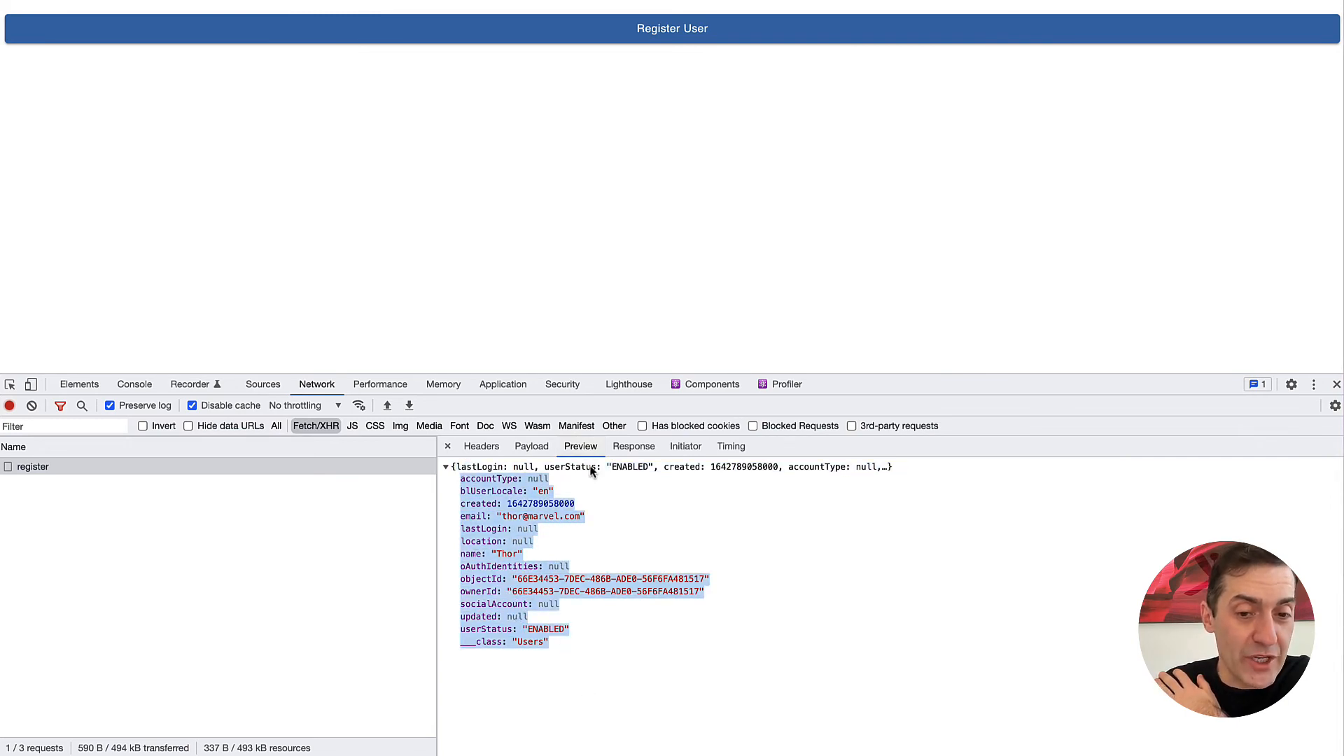
left_click(633, 446)
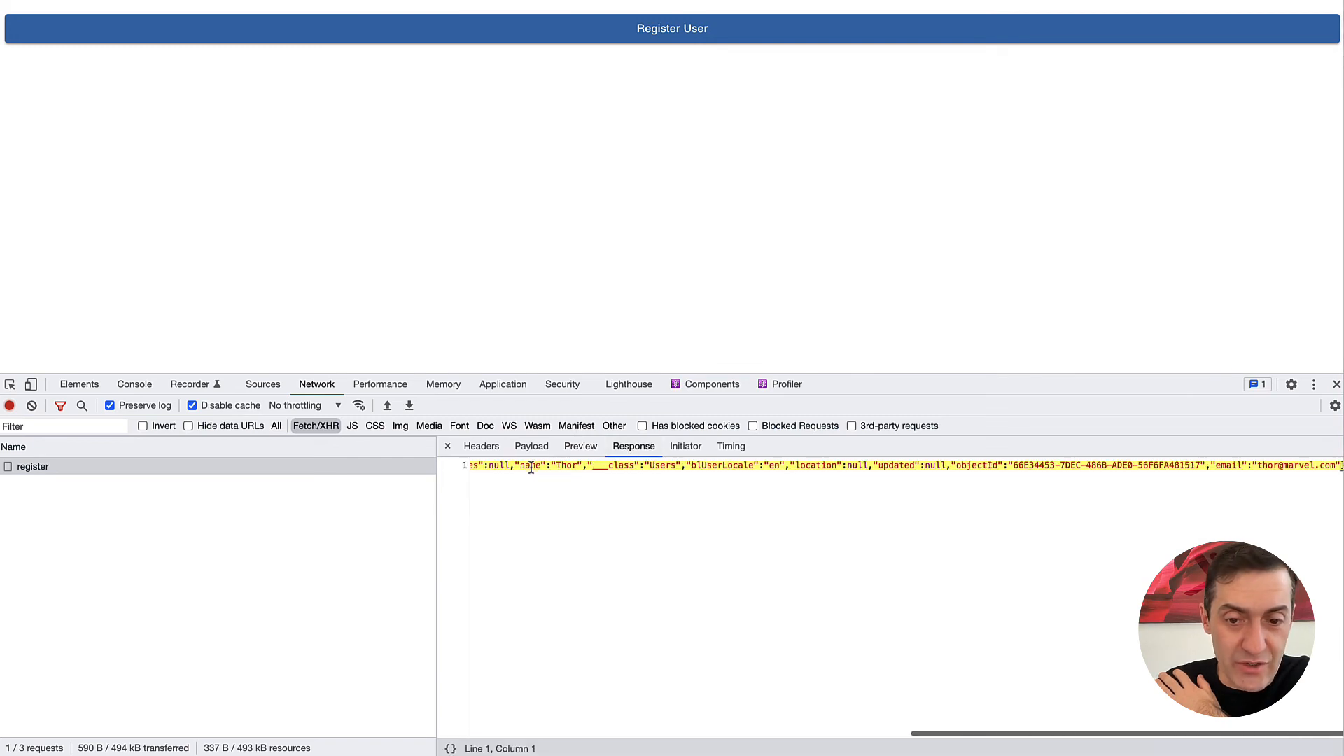
left_click(580, 446)
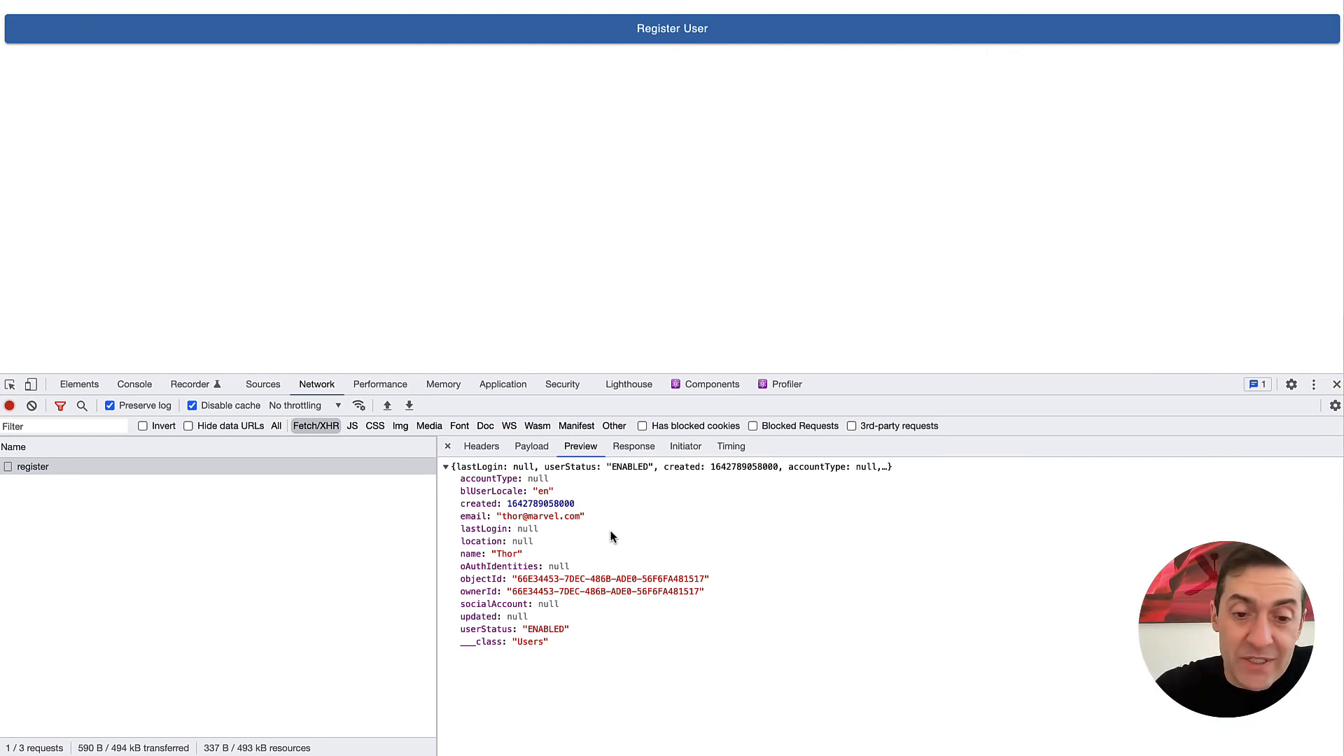
mouse_move(661, 592)
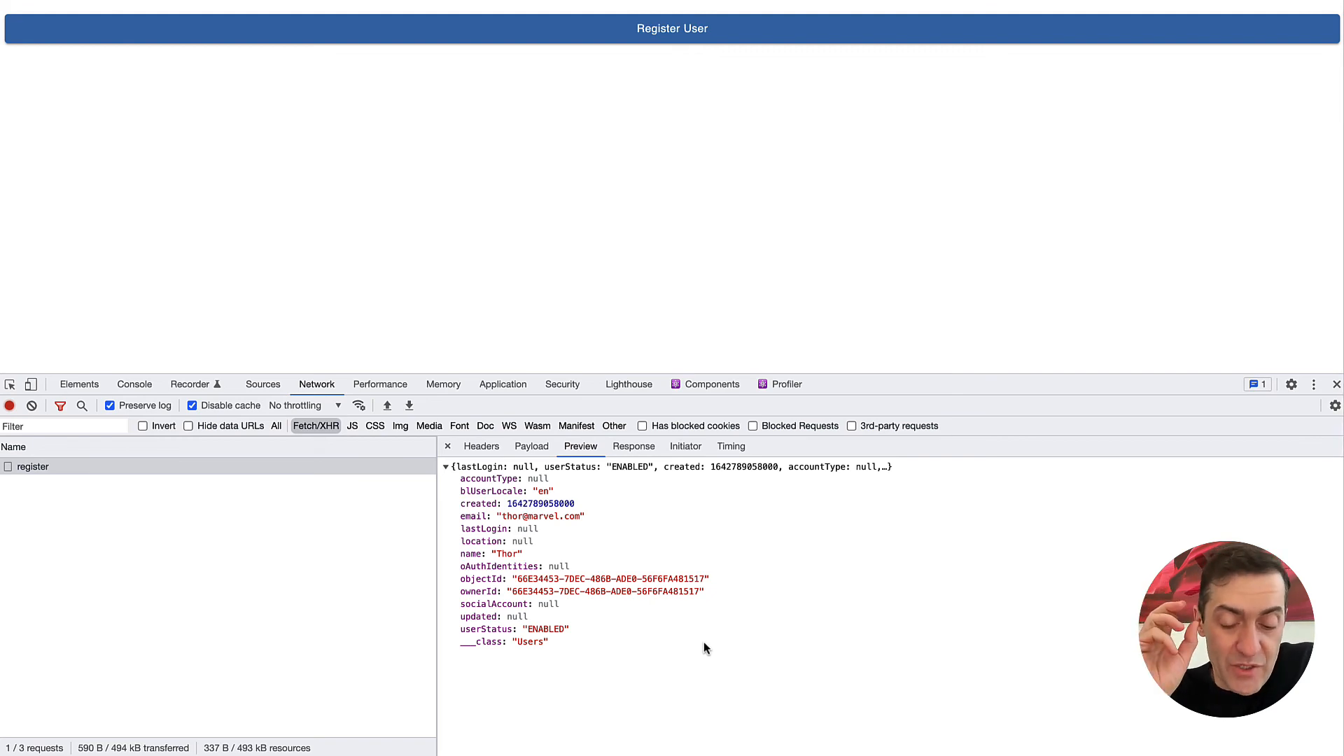
mouse_move(467, 198)
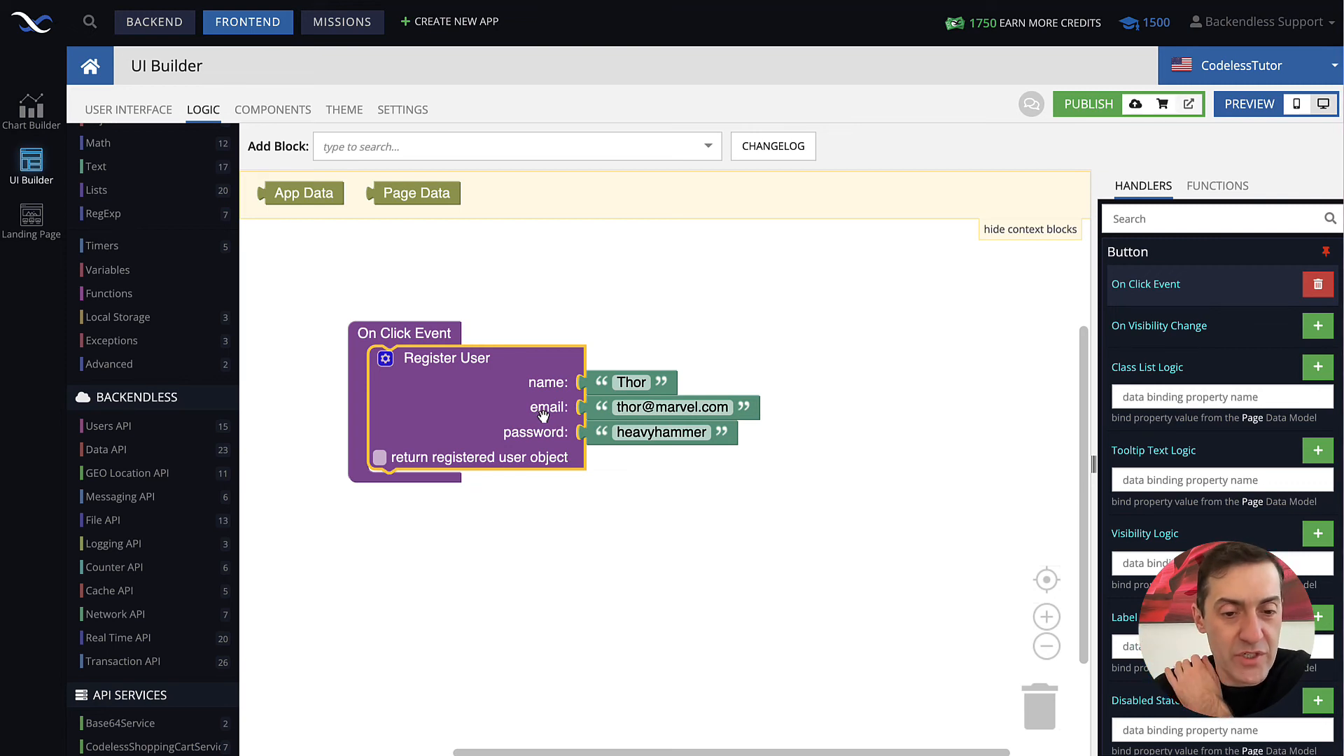
mouse_move(455, 382)
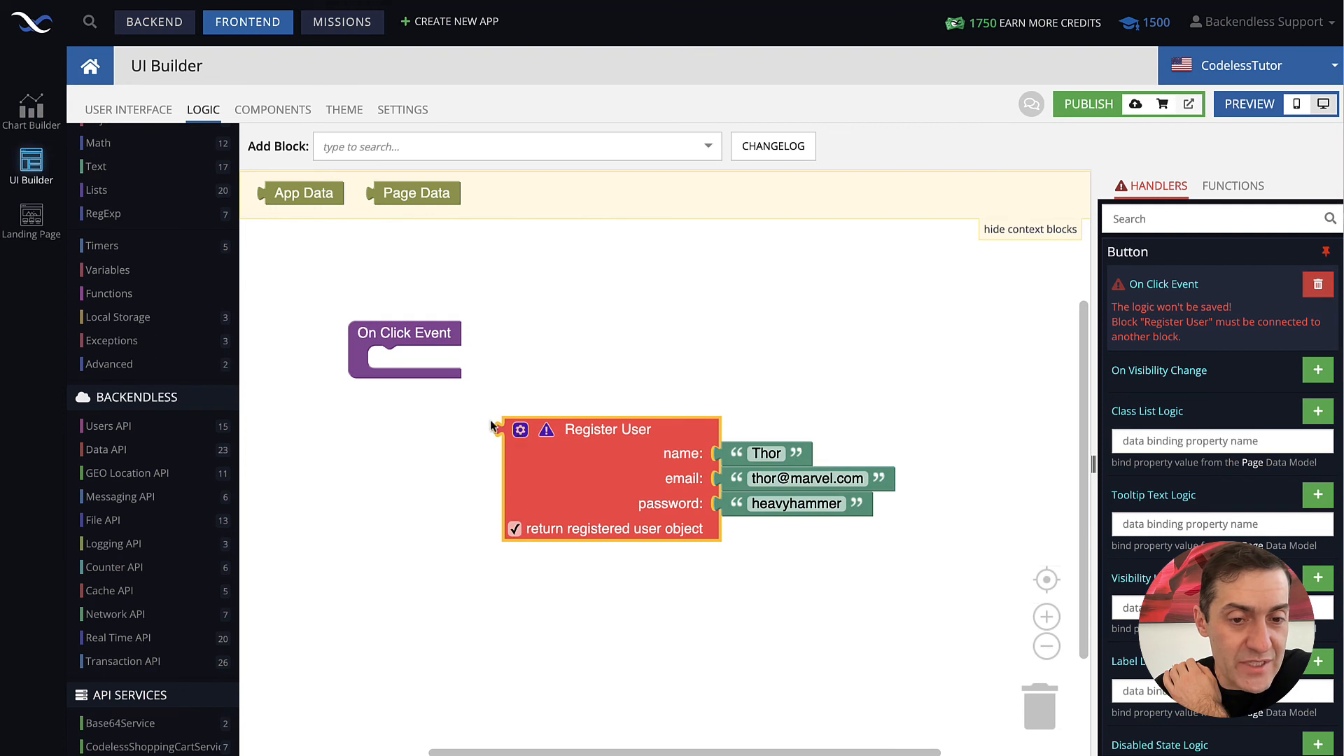
mouse_move(635, 483)
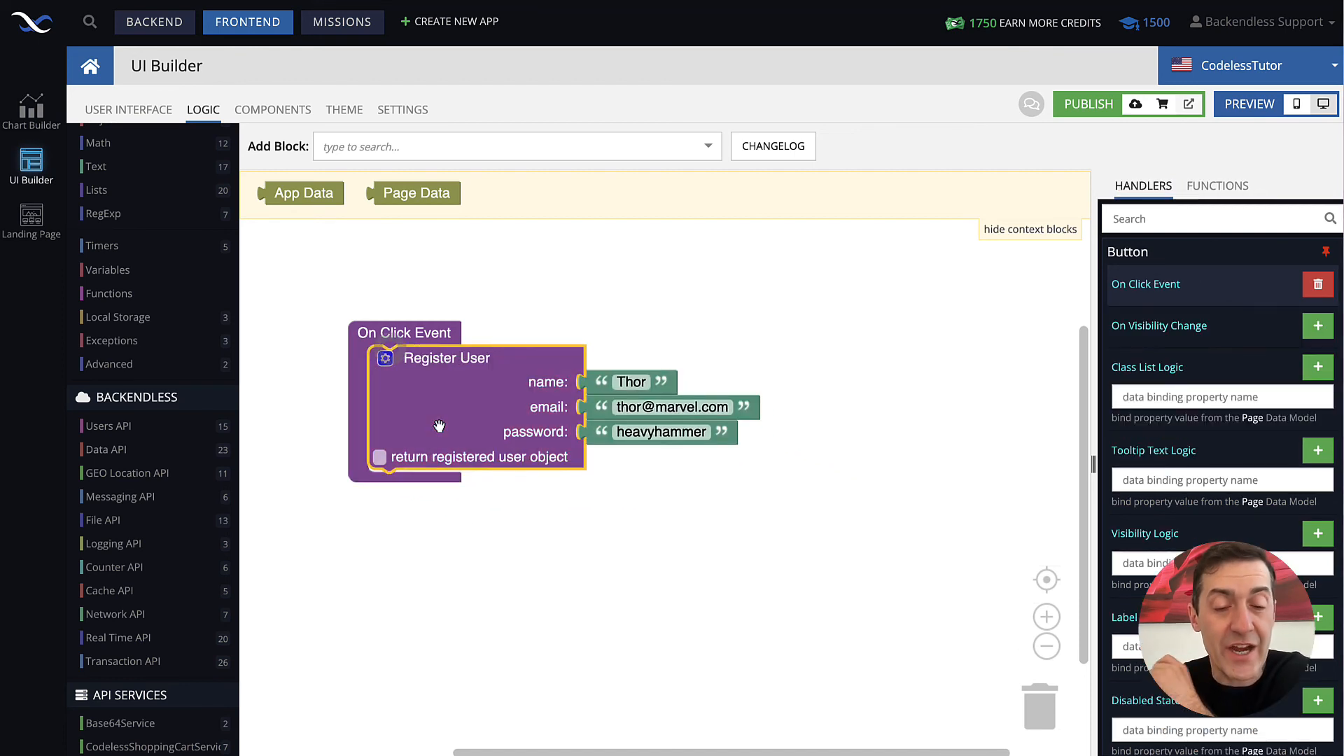
mouse_move(467, 534)
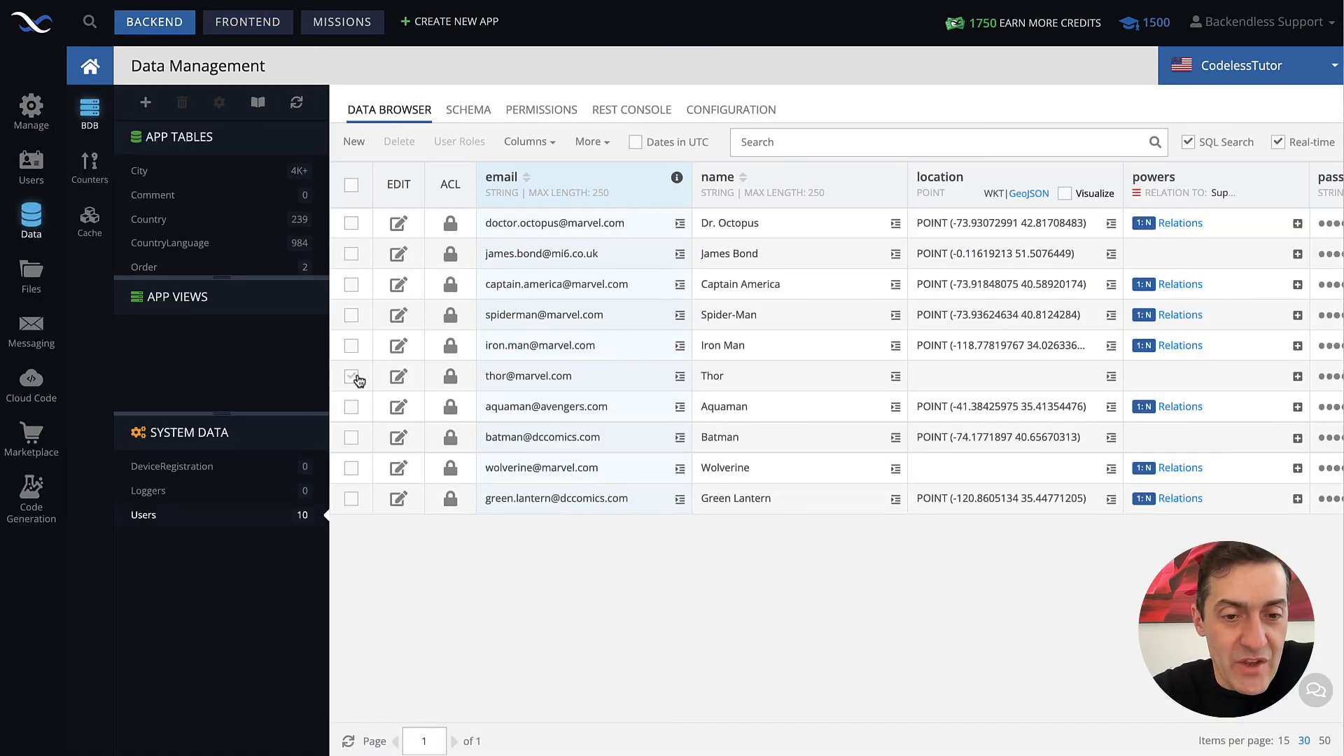
- Select Thor's row in the Users table and reveal its stored password column
left_click(351, 375)
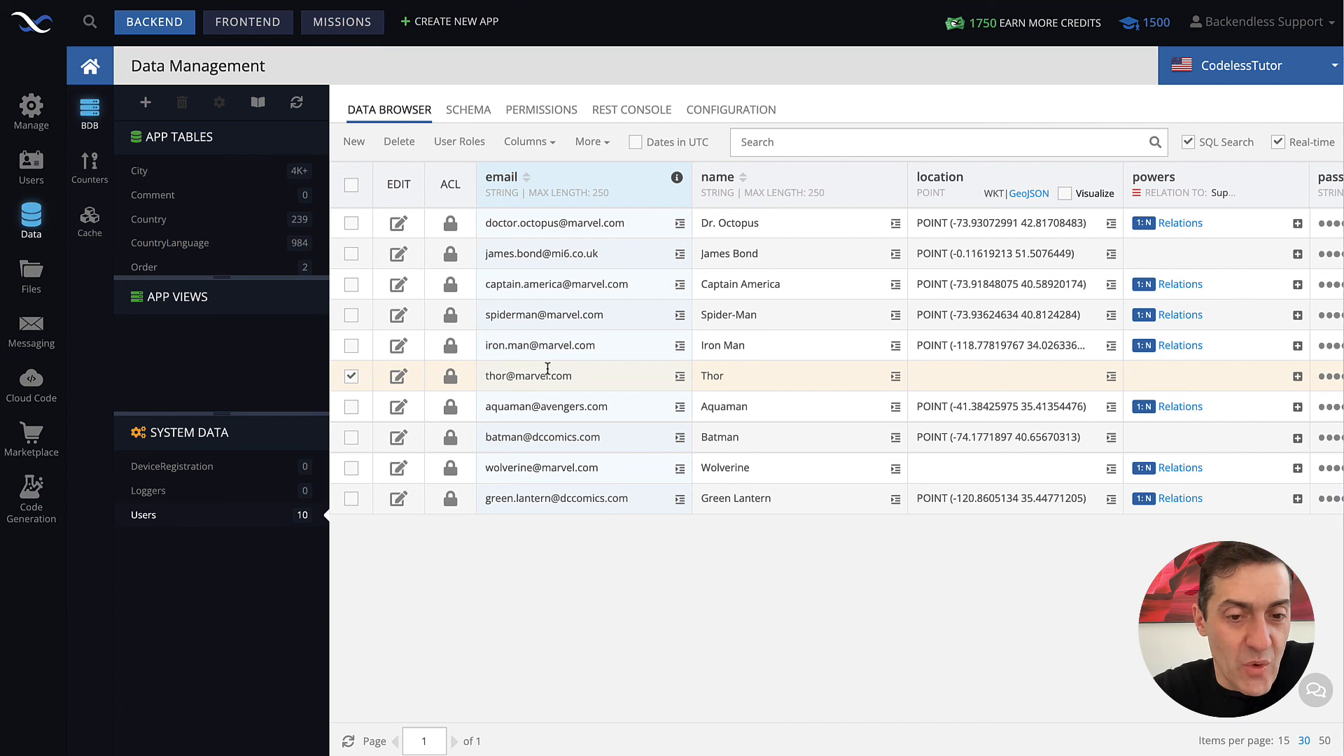
mouse_move(721, 381)
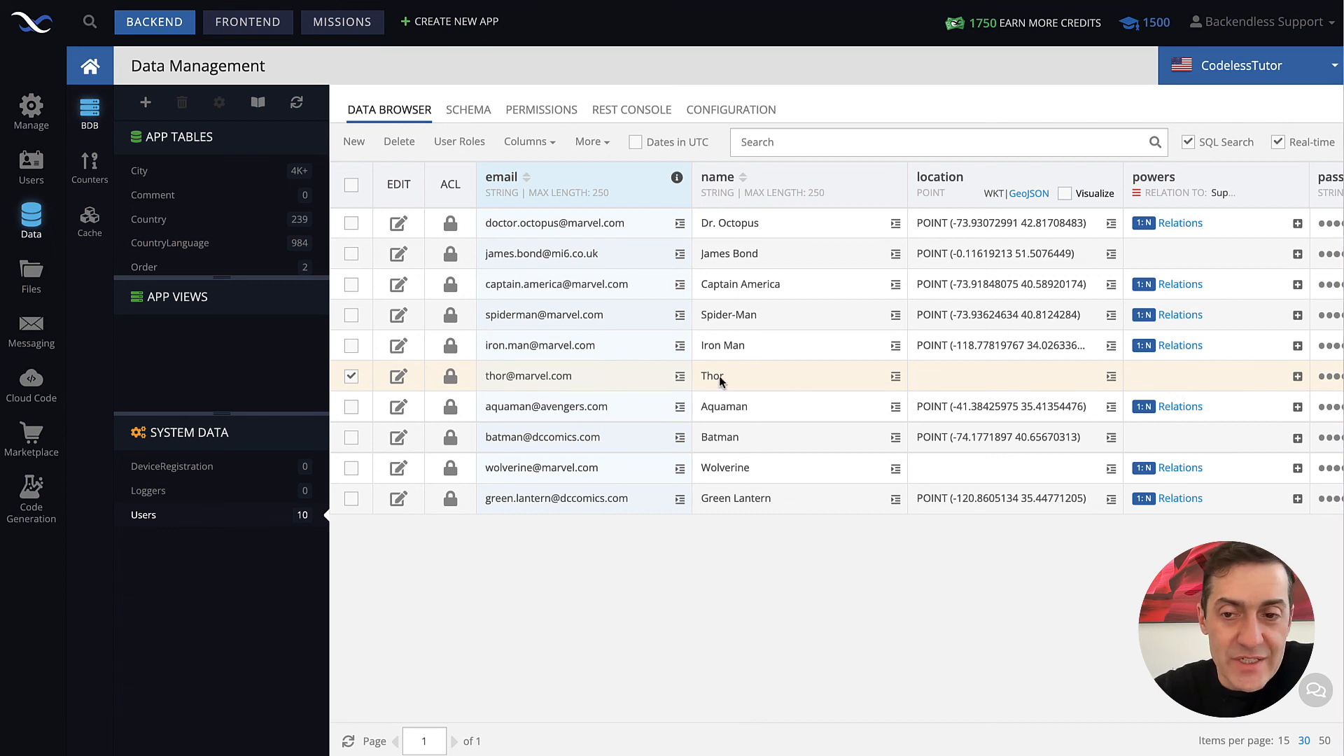
scroll("right", 3)
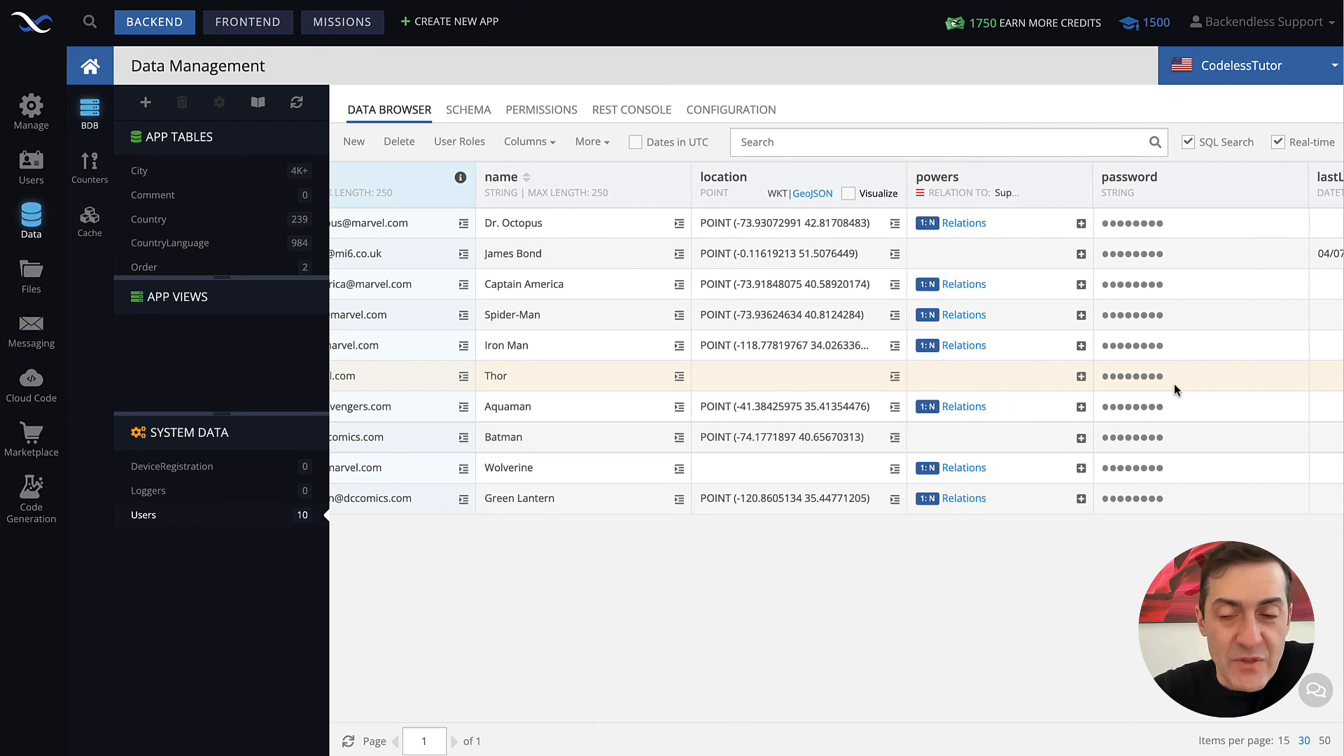